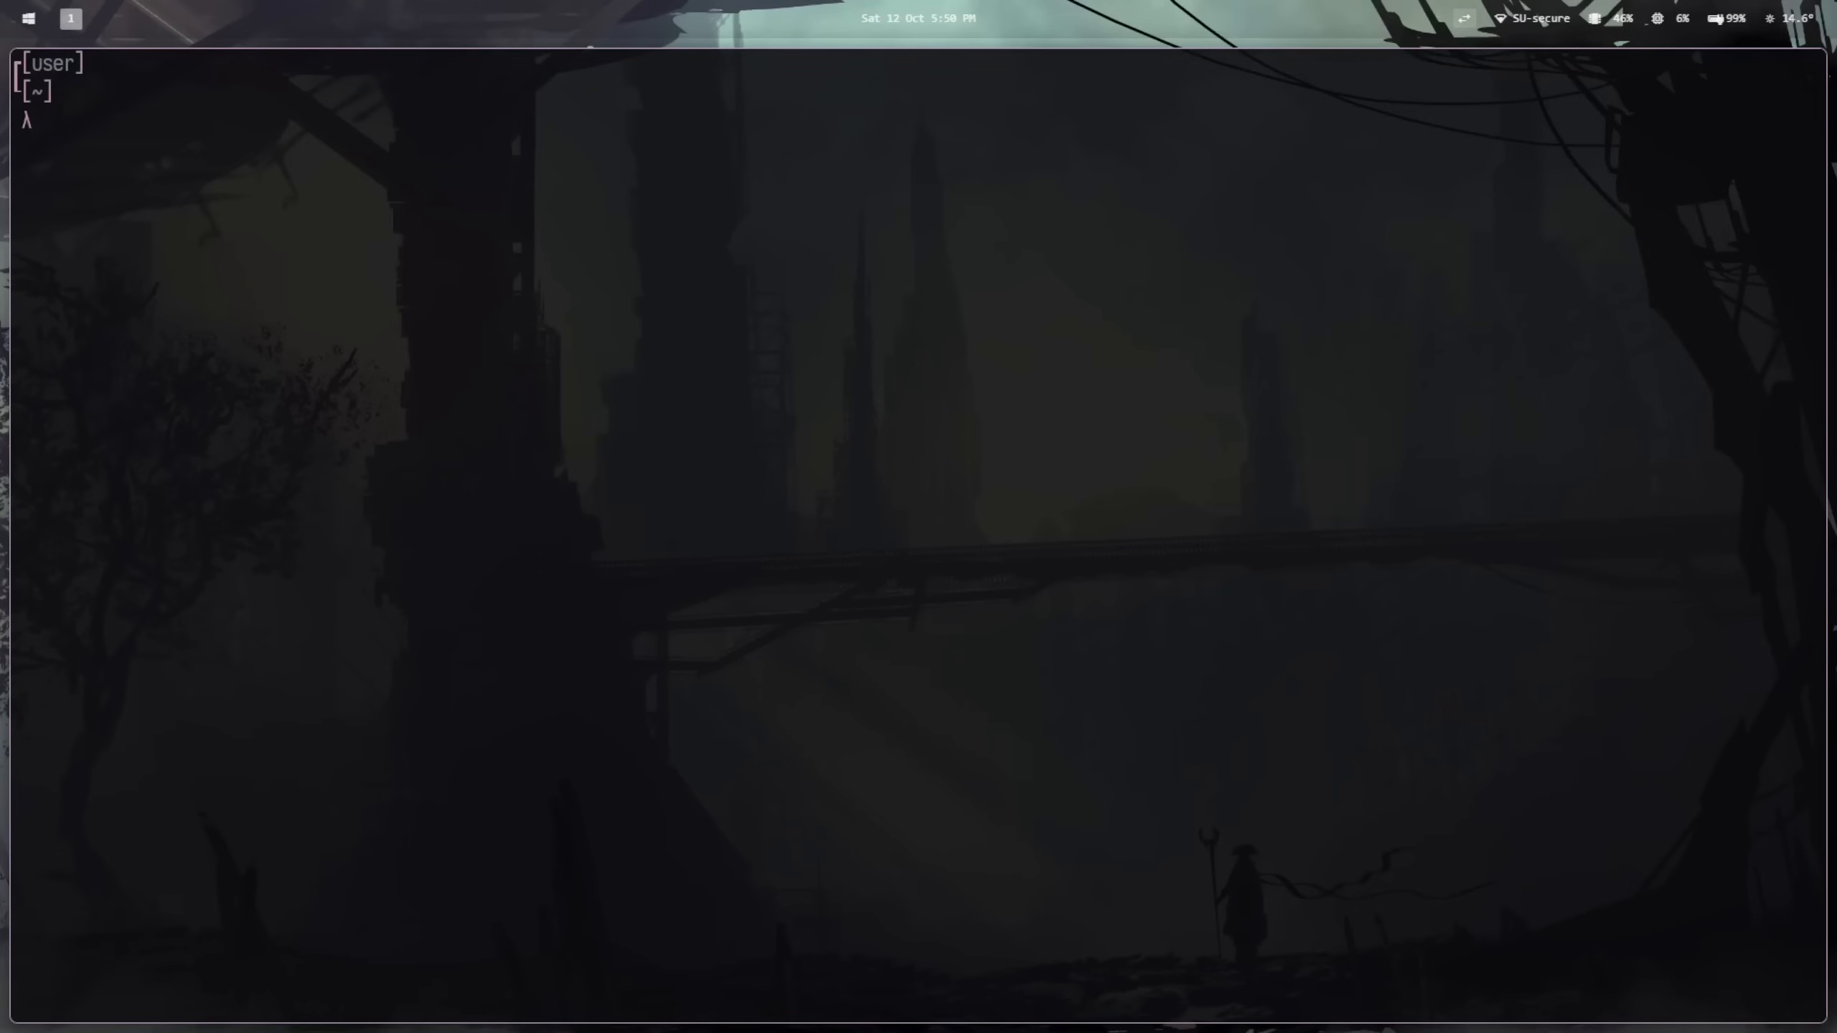
Step: Open .wezterm.lua in Neovim and jump between the colour settings and the colour-scheme toggle function
click(55, 120)
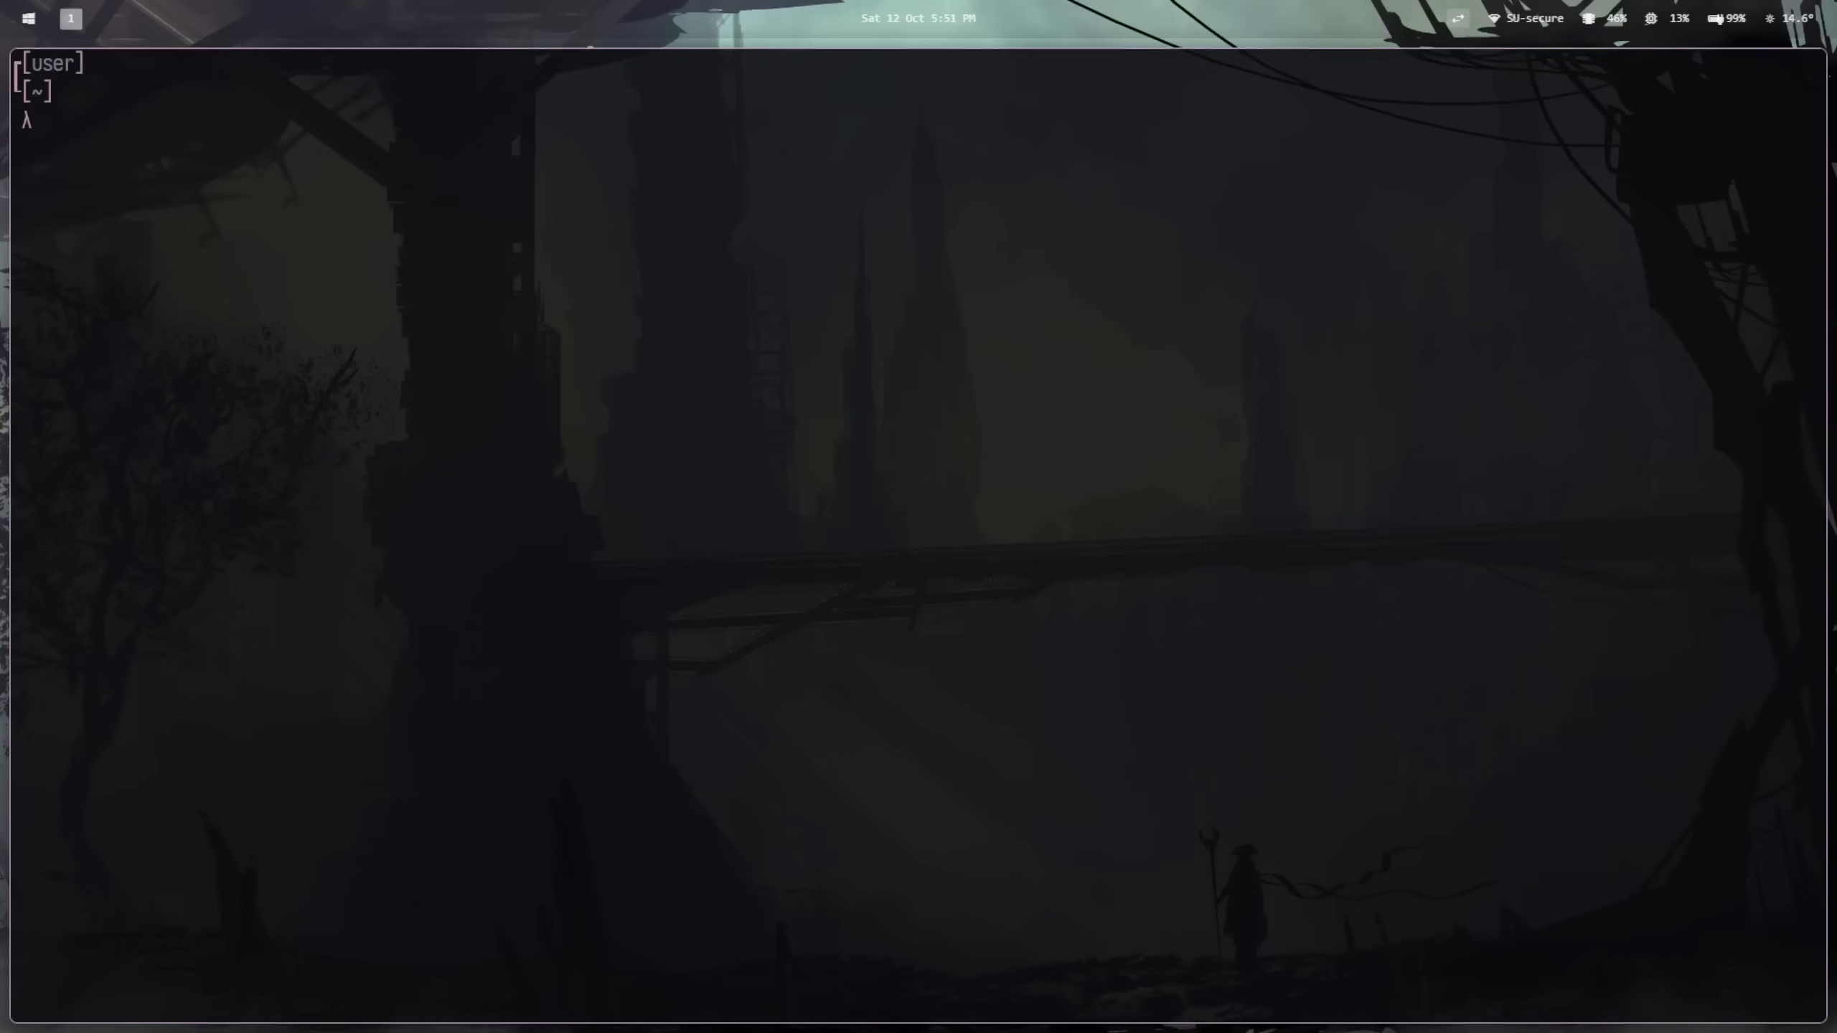
text(vi .wezterm.lua)
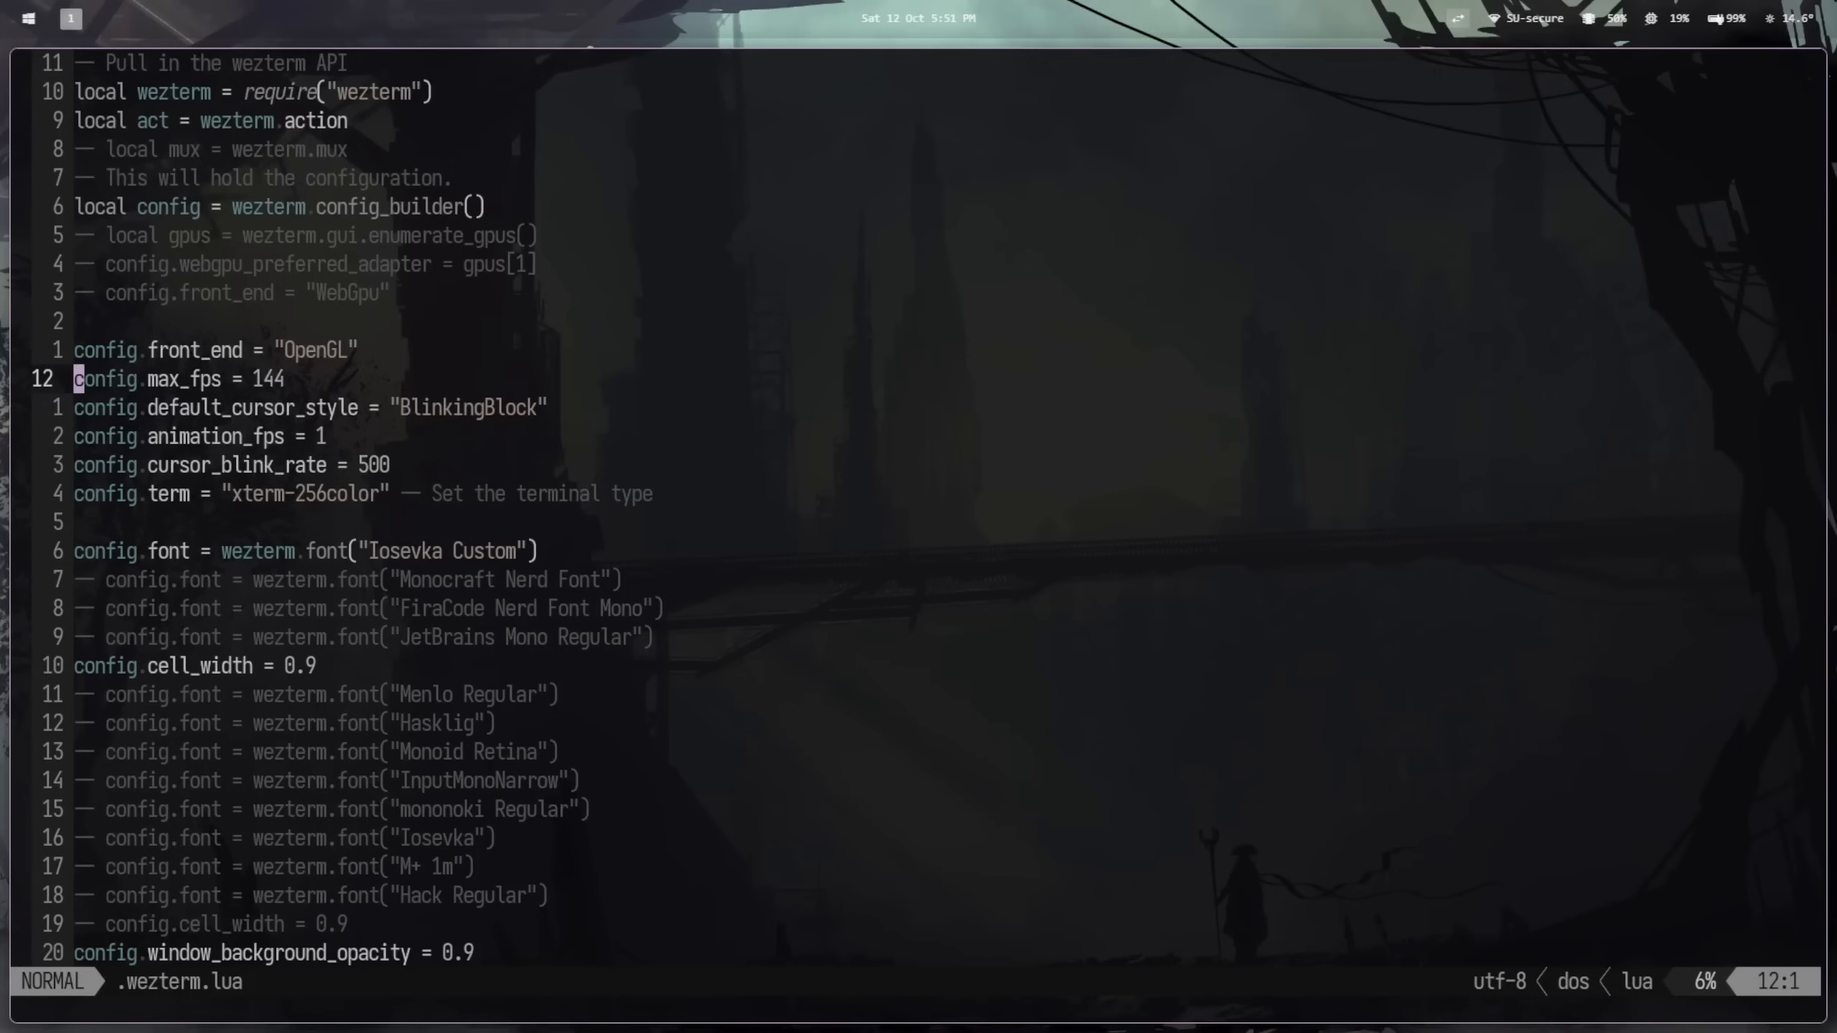
key(G)
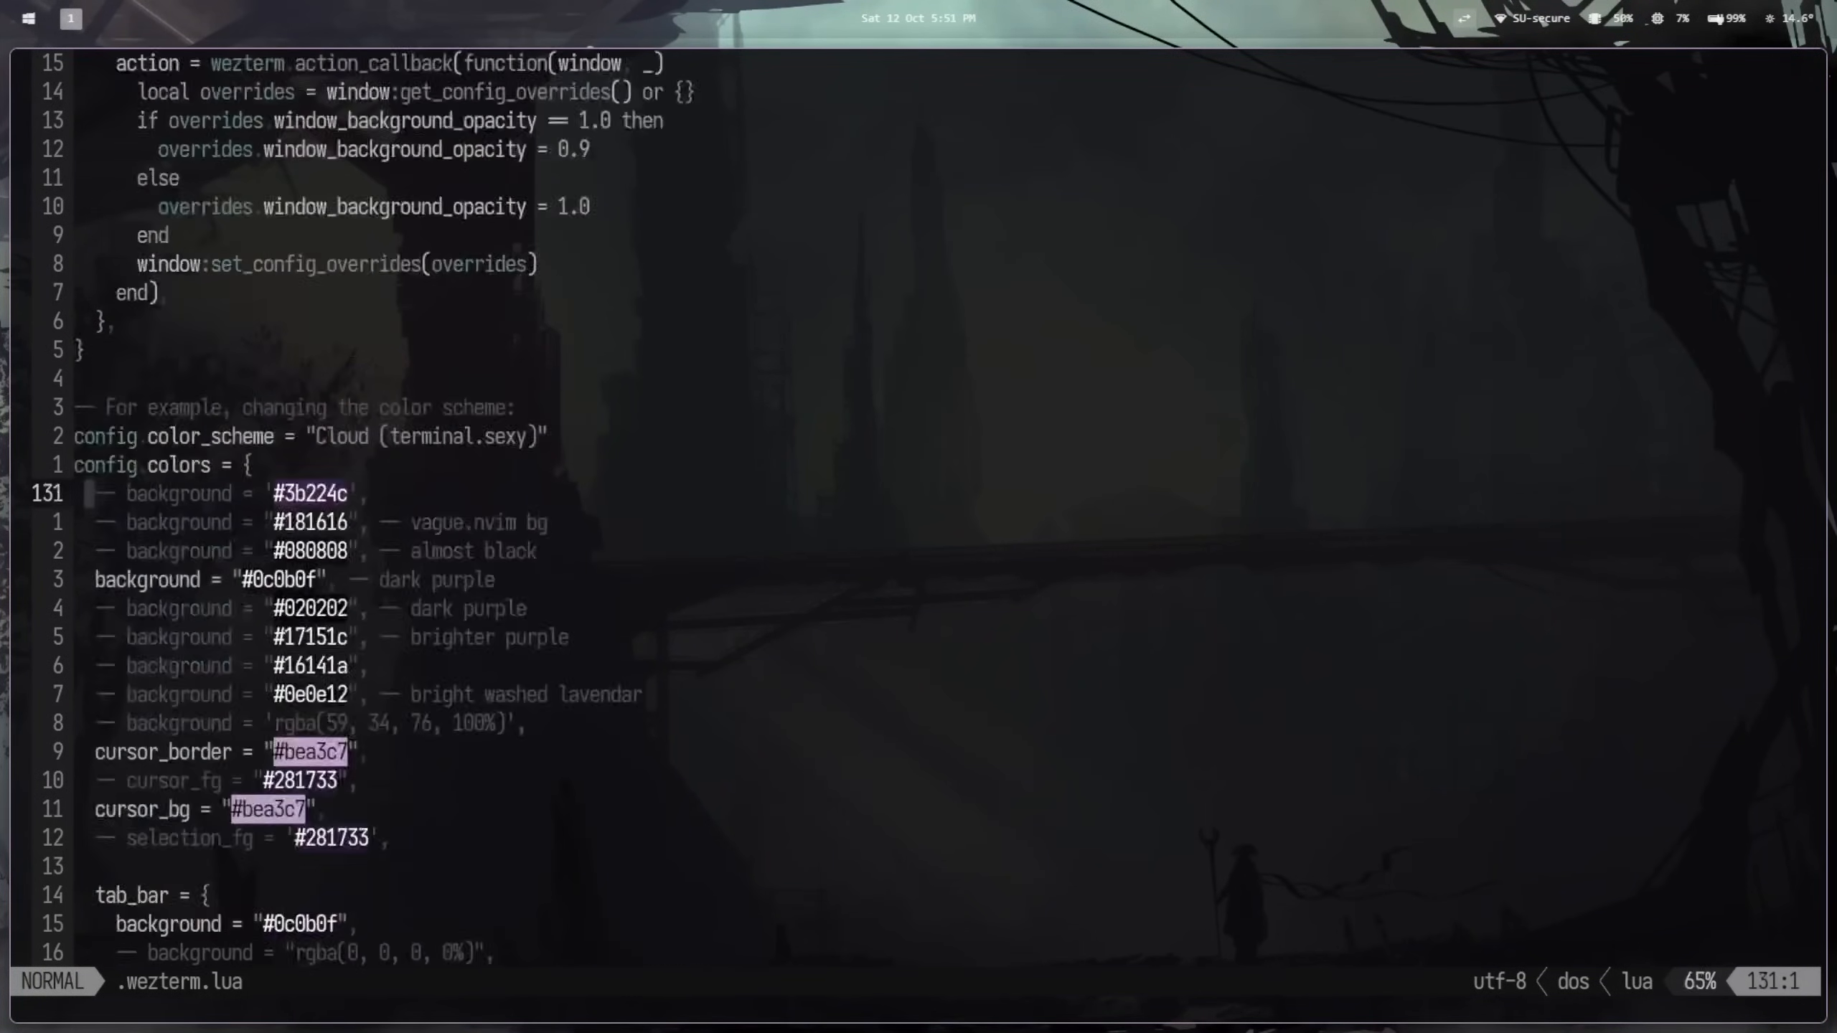
key(gg)
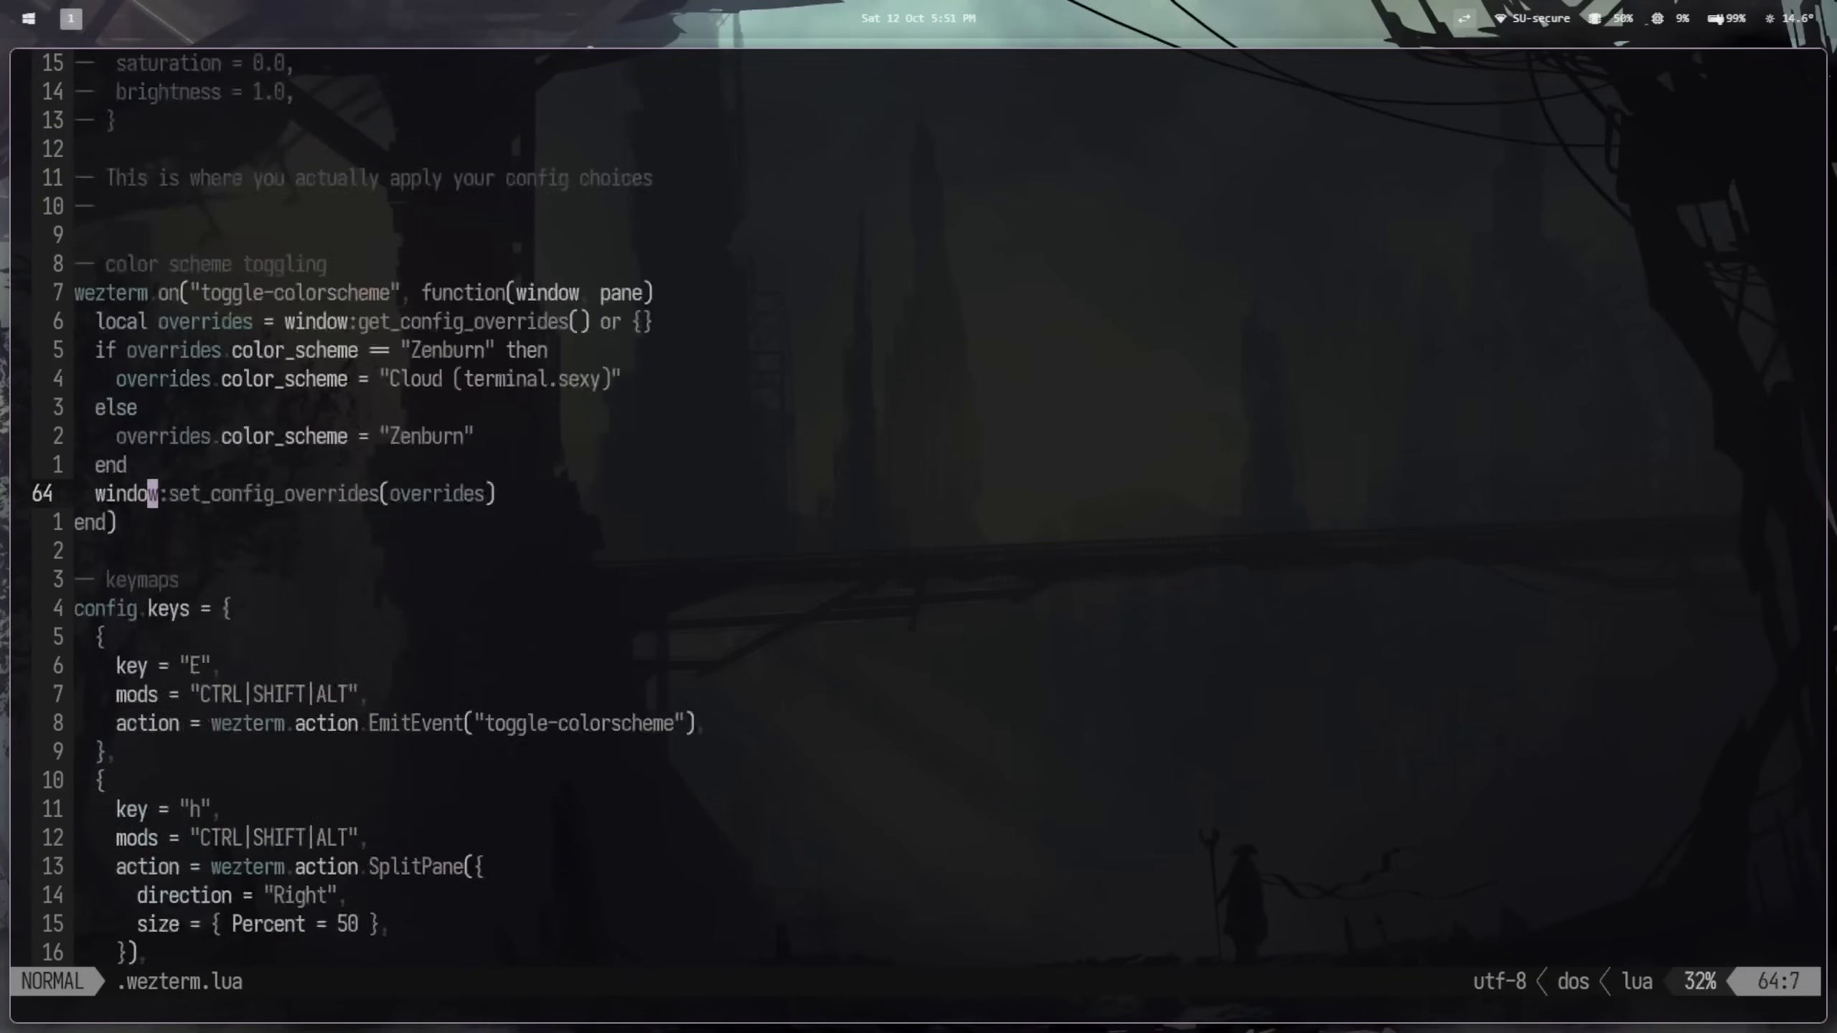
Step: Scroll through the config and enter 'eix' at the shell prompt in the new pane
scroll(down, 3)
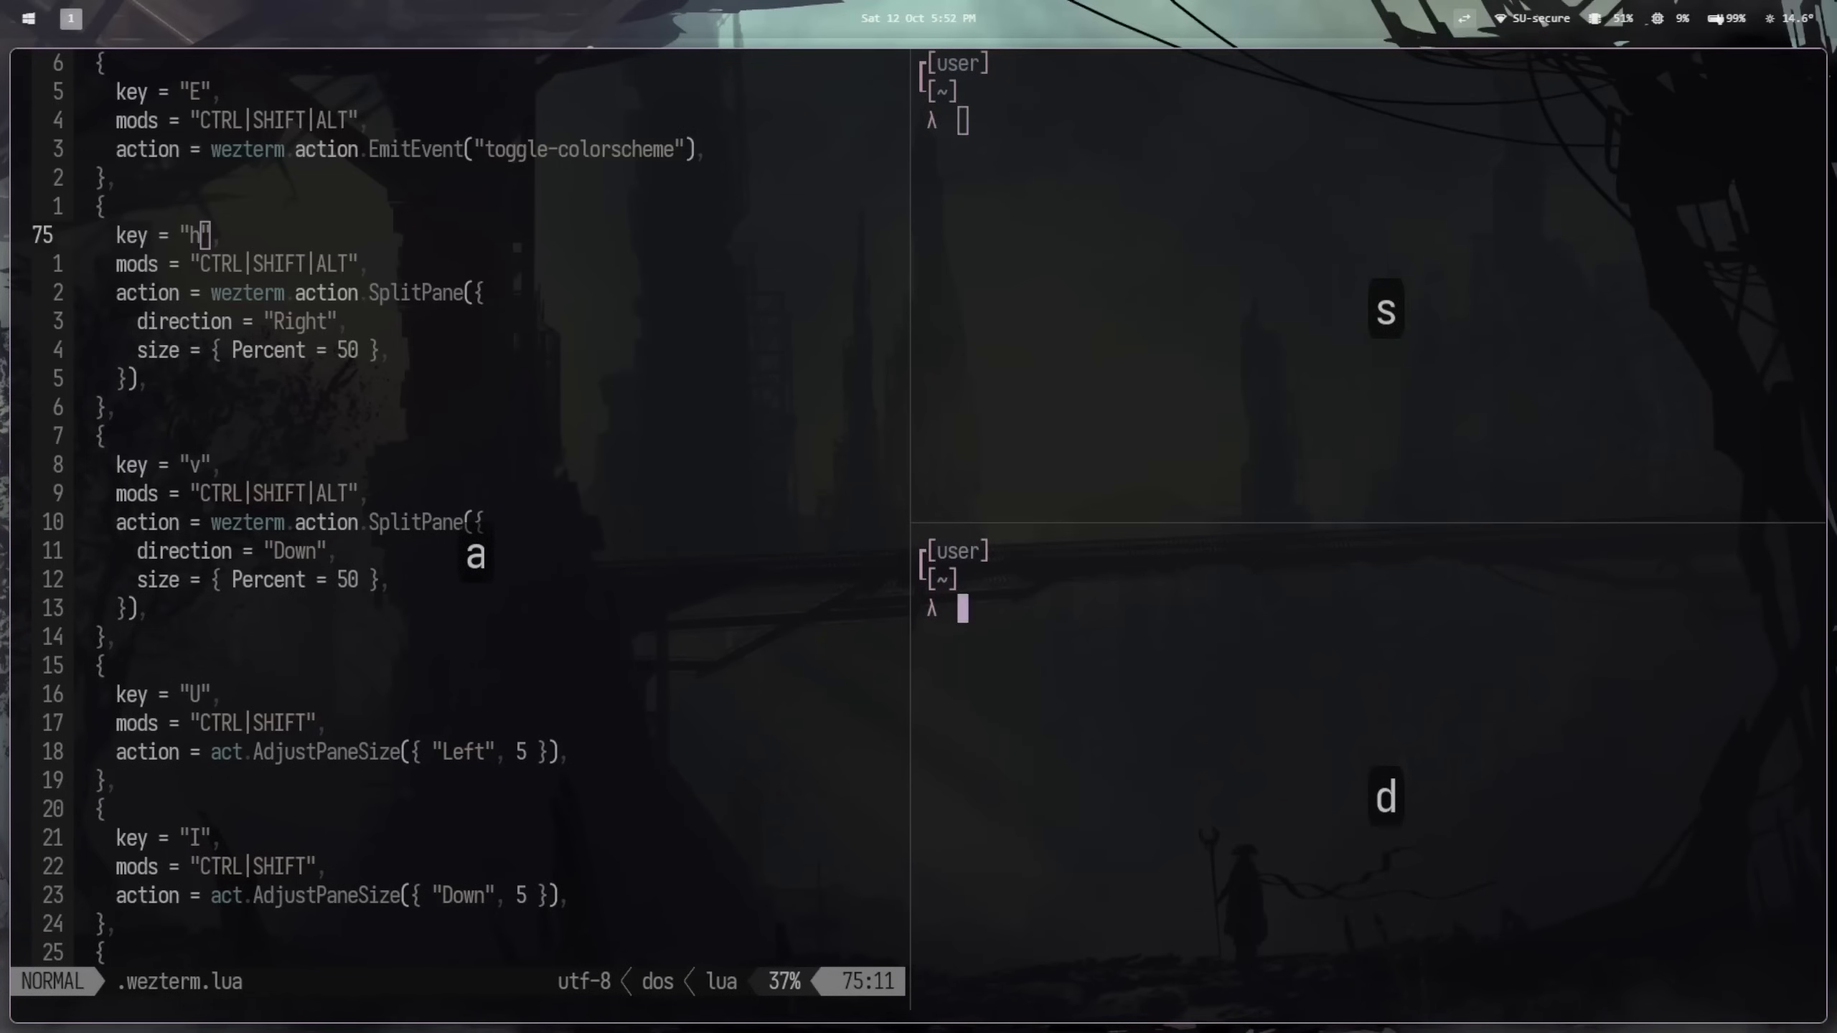
text(eix)
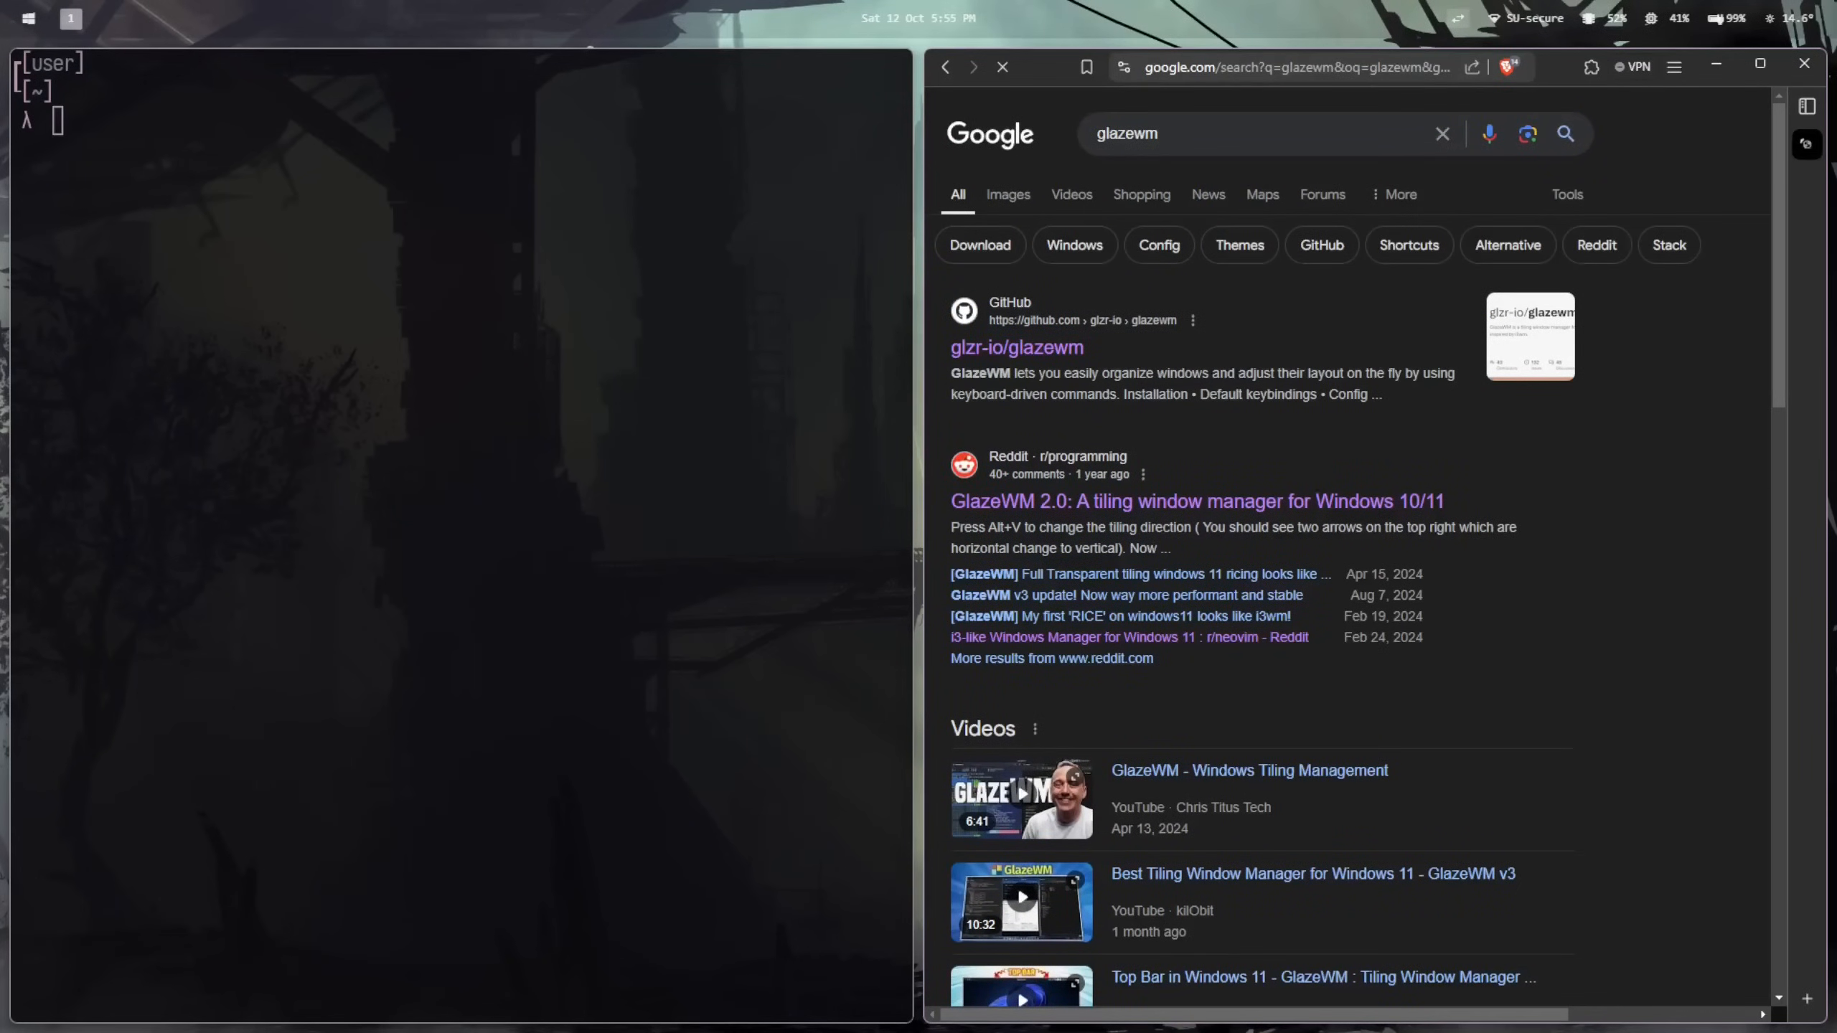
Step: Open the glzr-io/glazewm repository and scroll its README to Key features and Installation
click(1016, 347)
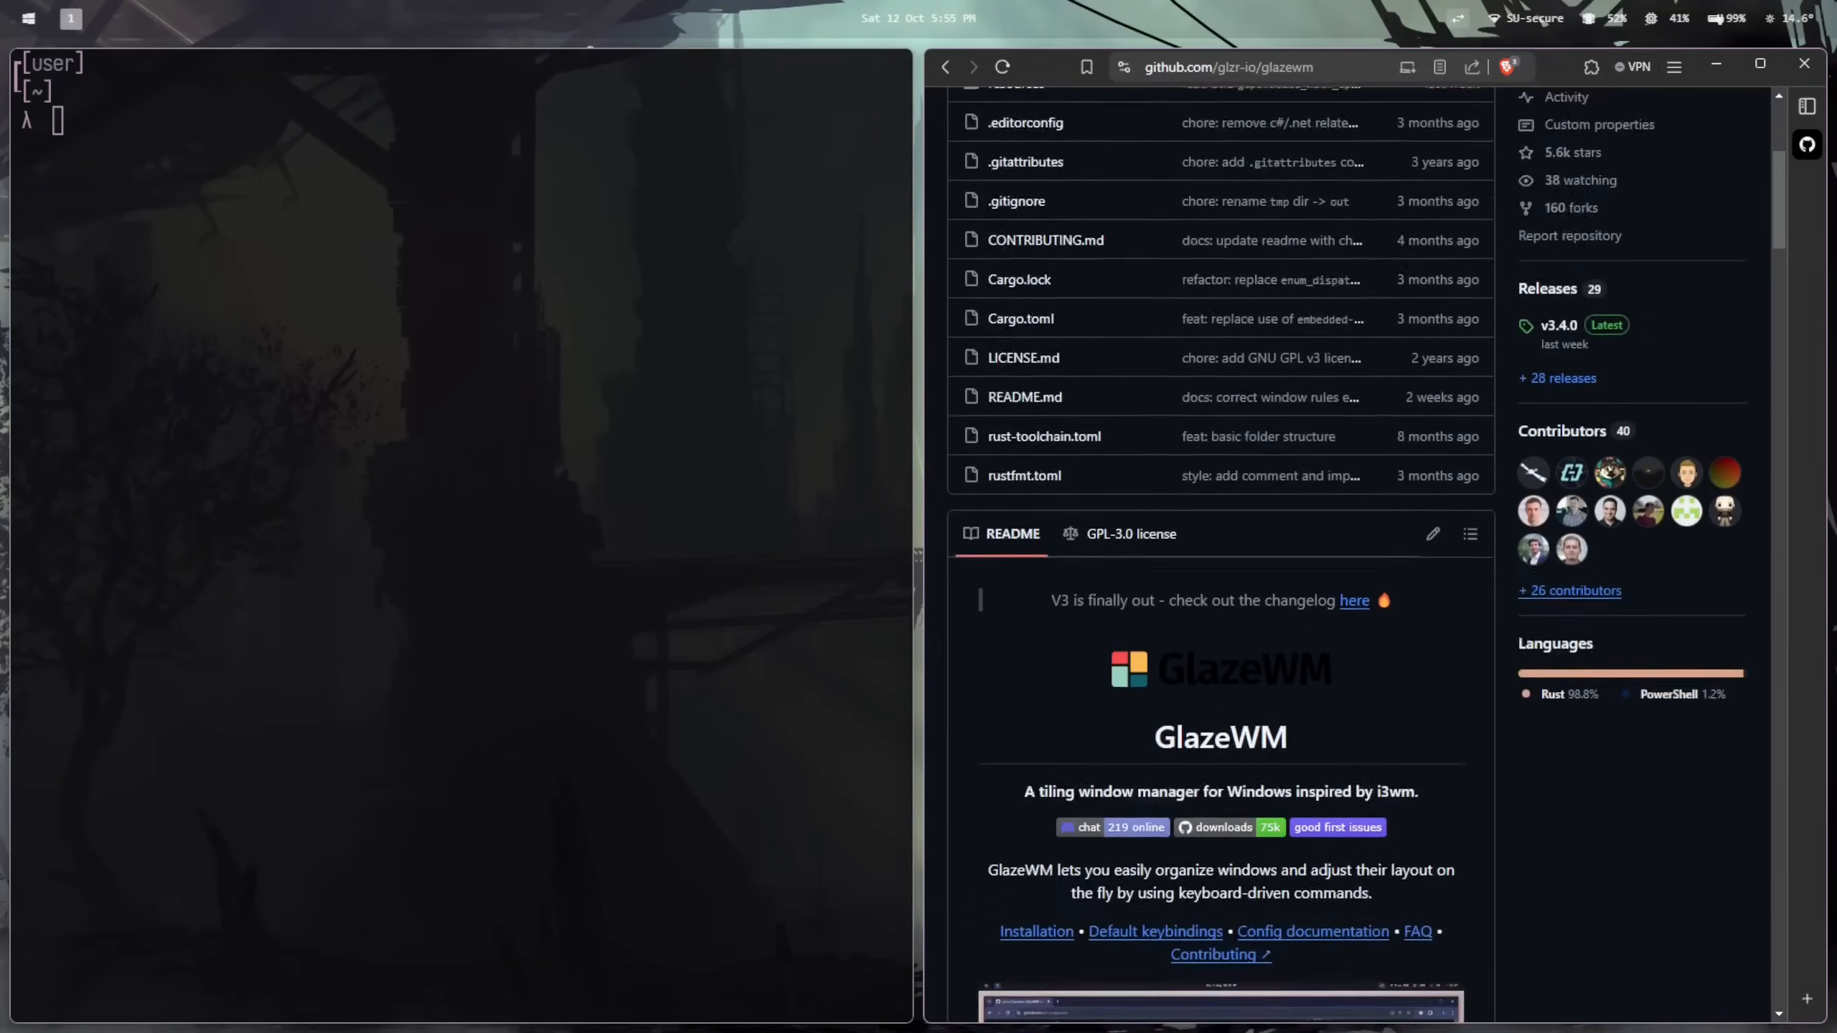
scroll(down, 3)
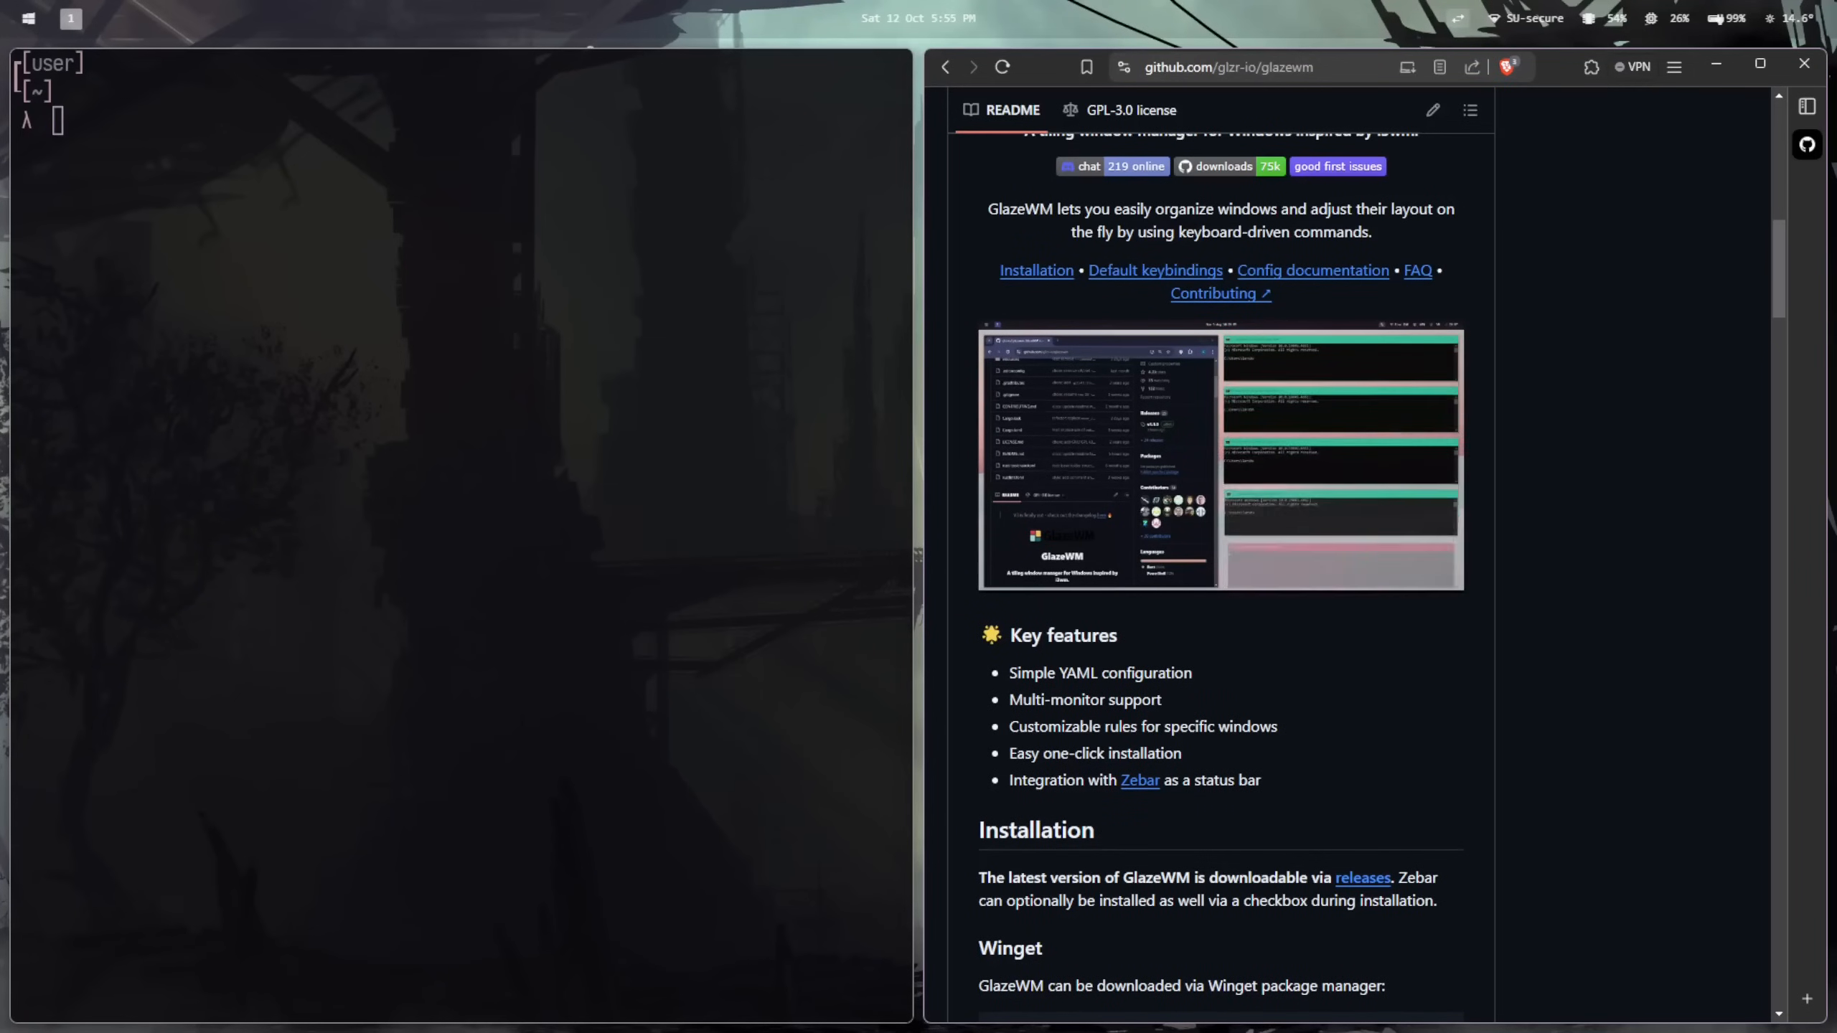
scroll(up, 3)
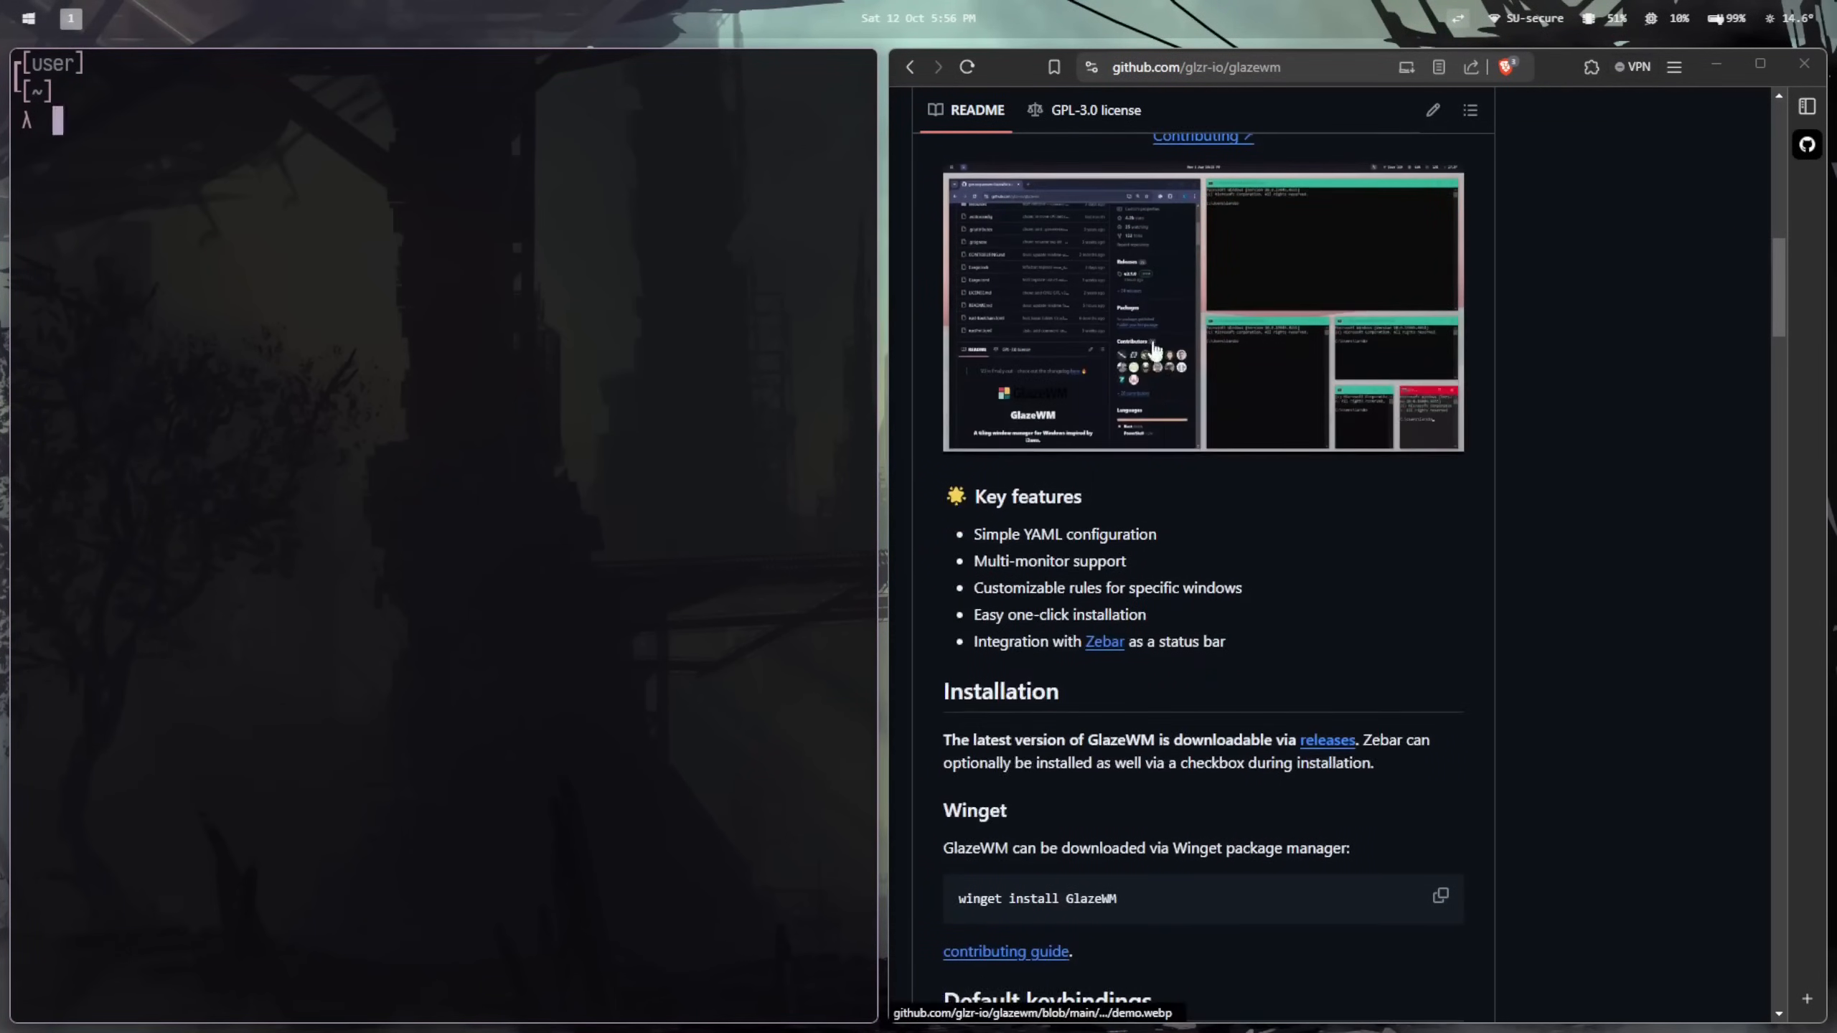
scroll(down, 3)
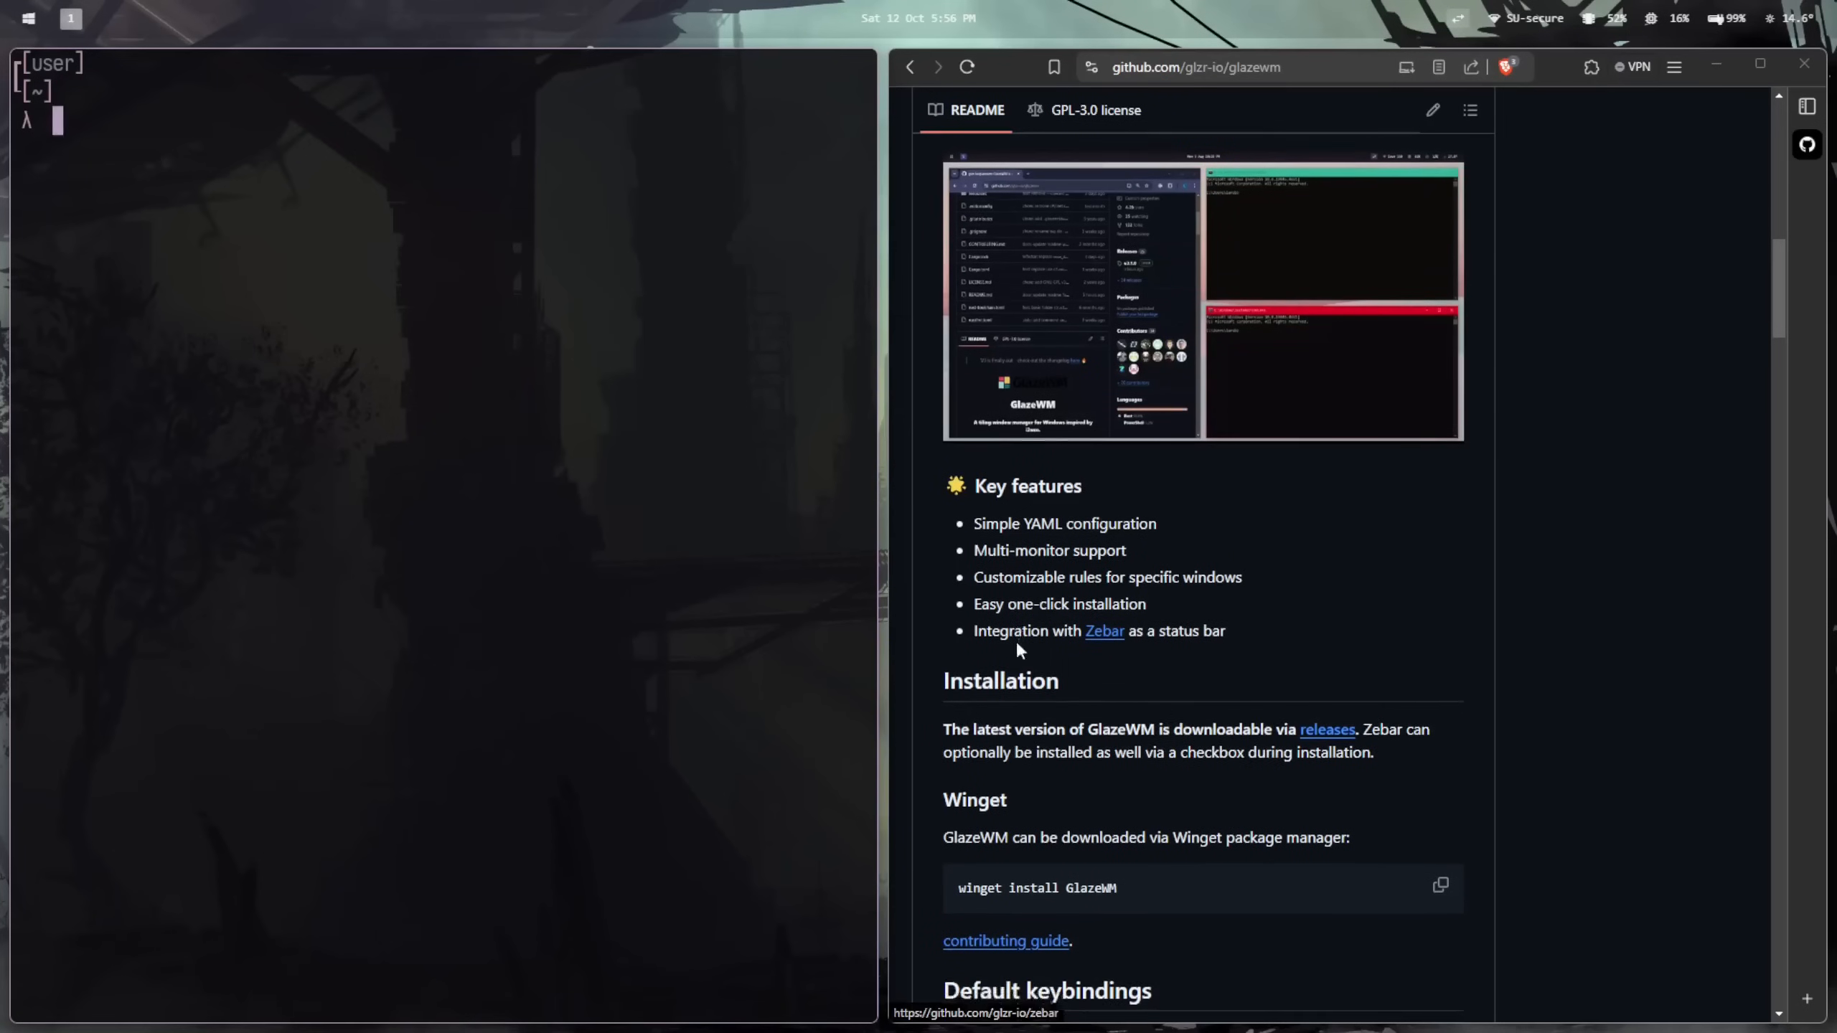
scroll(down, 3)
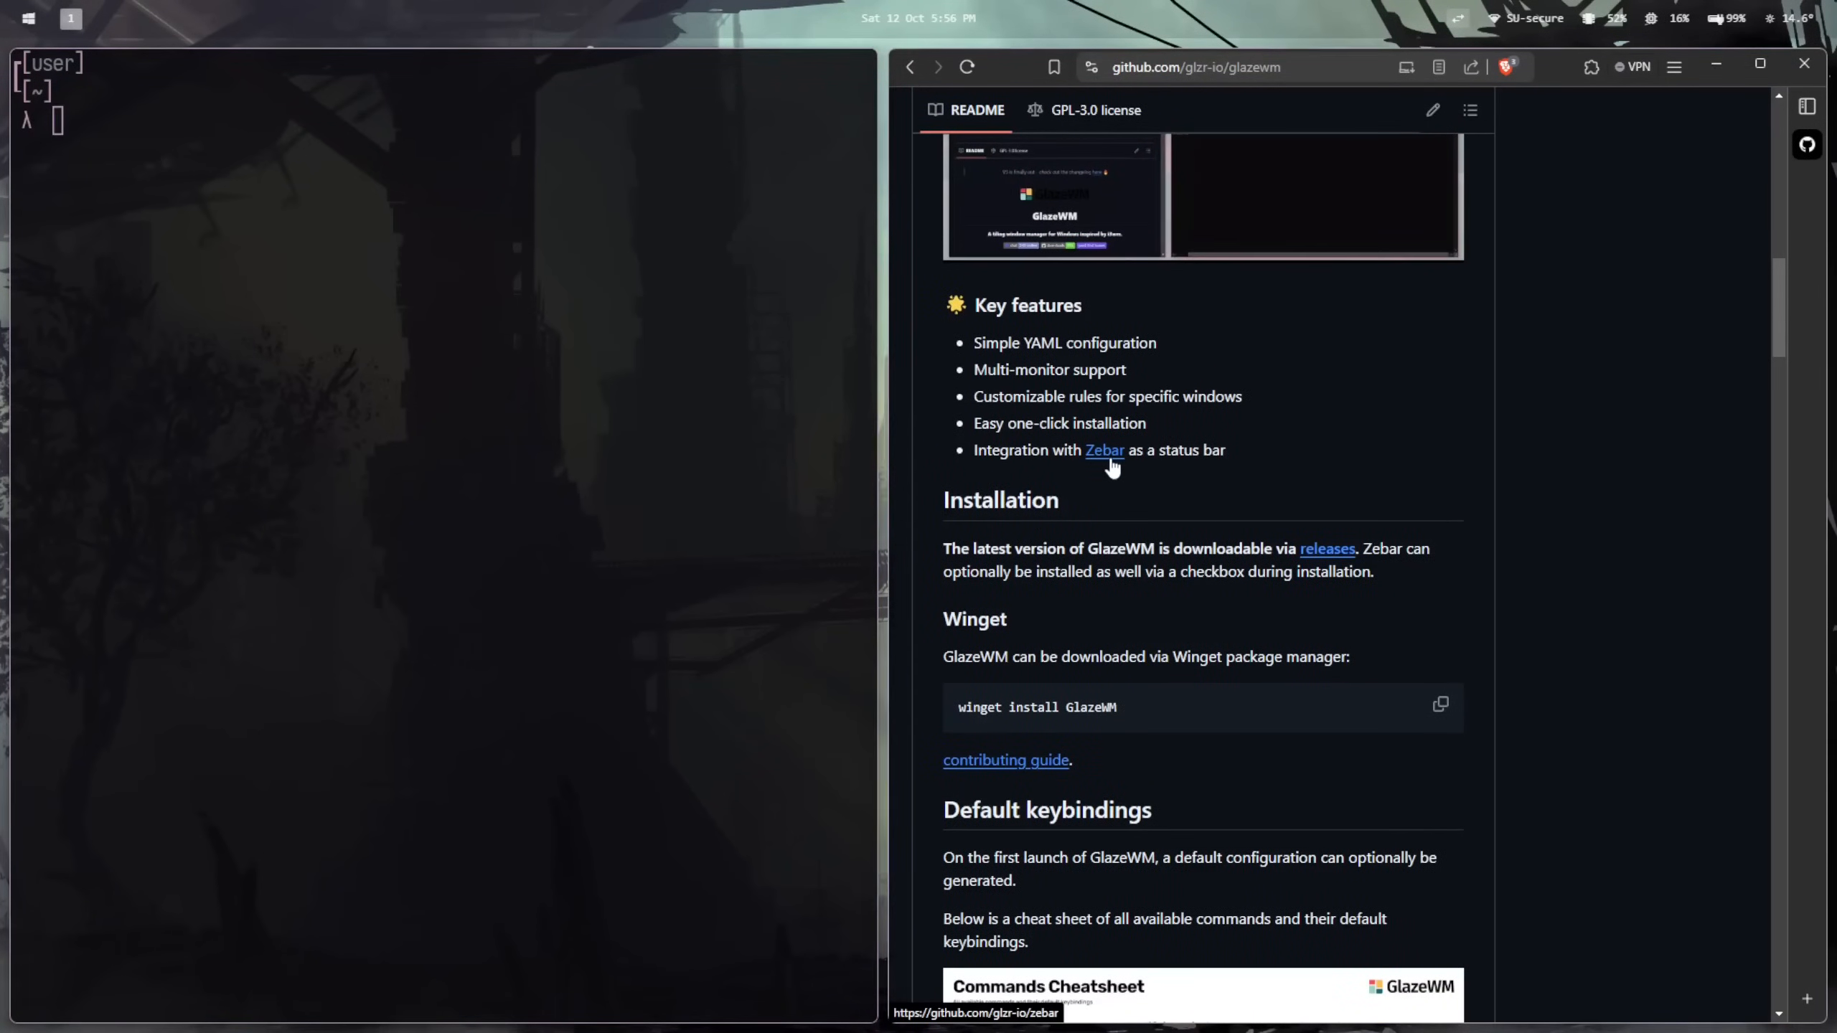
Step: Open the Zebar project page from the GlazeWM README link
click(1102, 449)
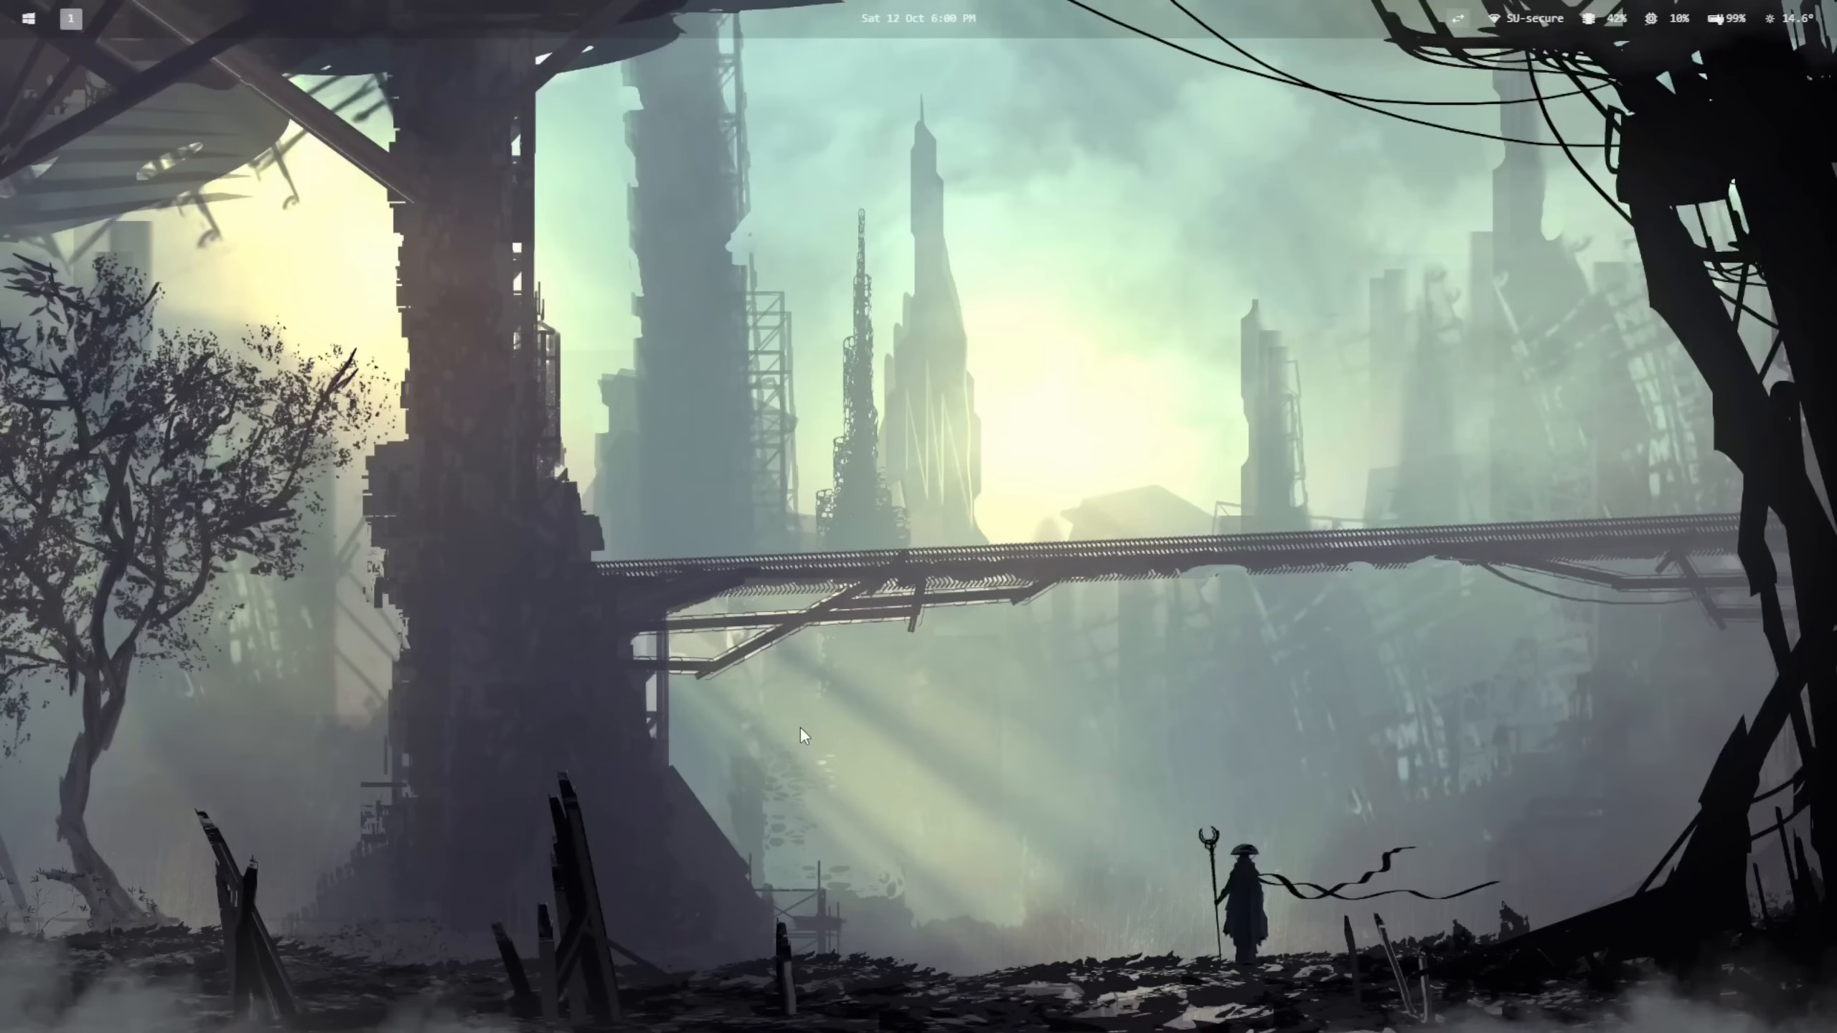
Step: Search 'wez' in the Windows Start menu to see how it lists apps
click(28, 1010)
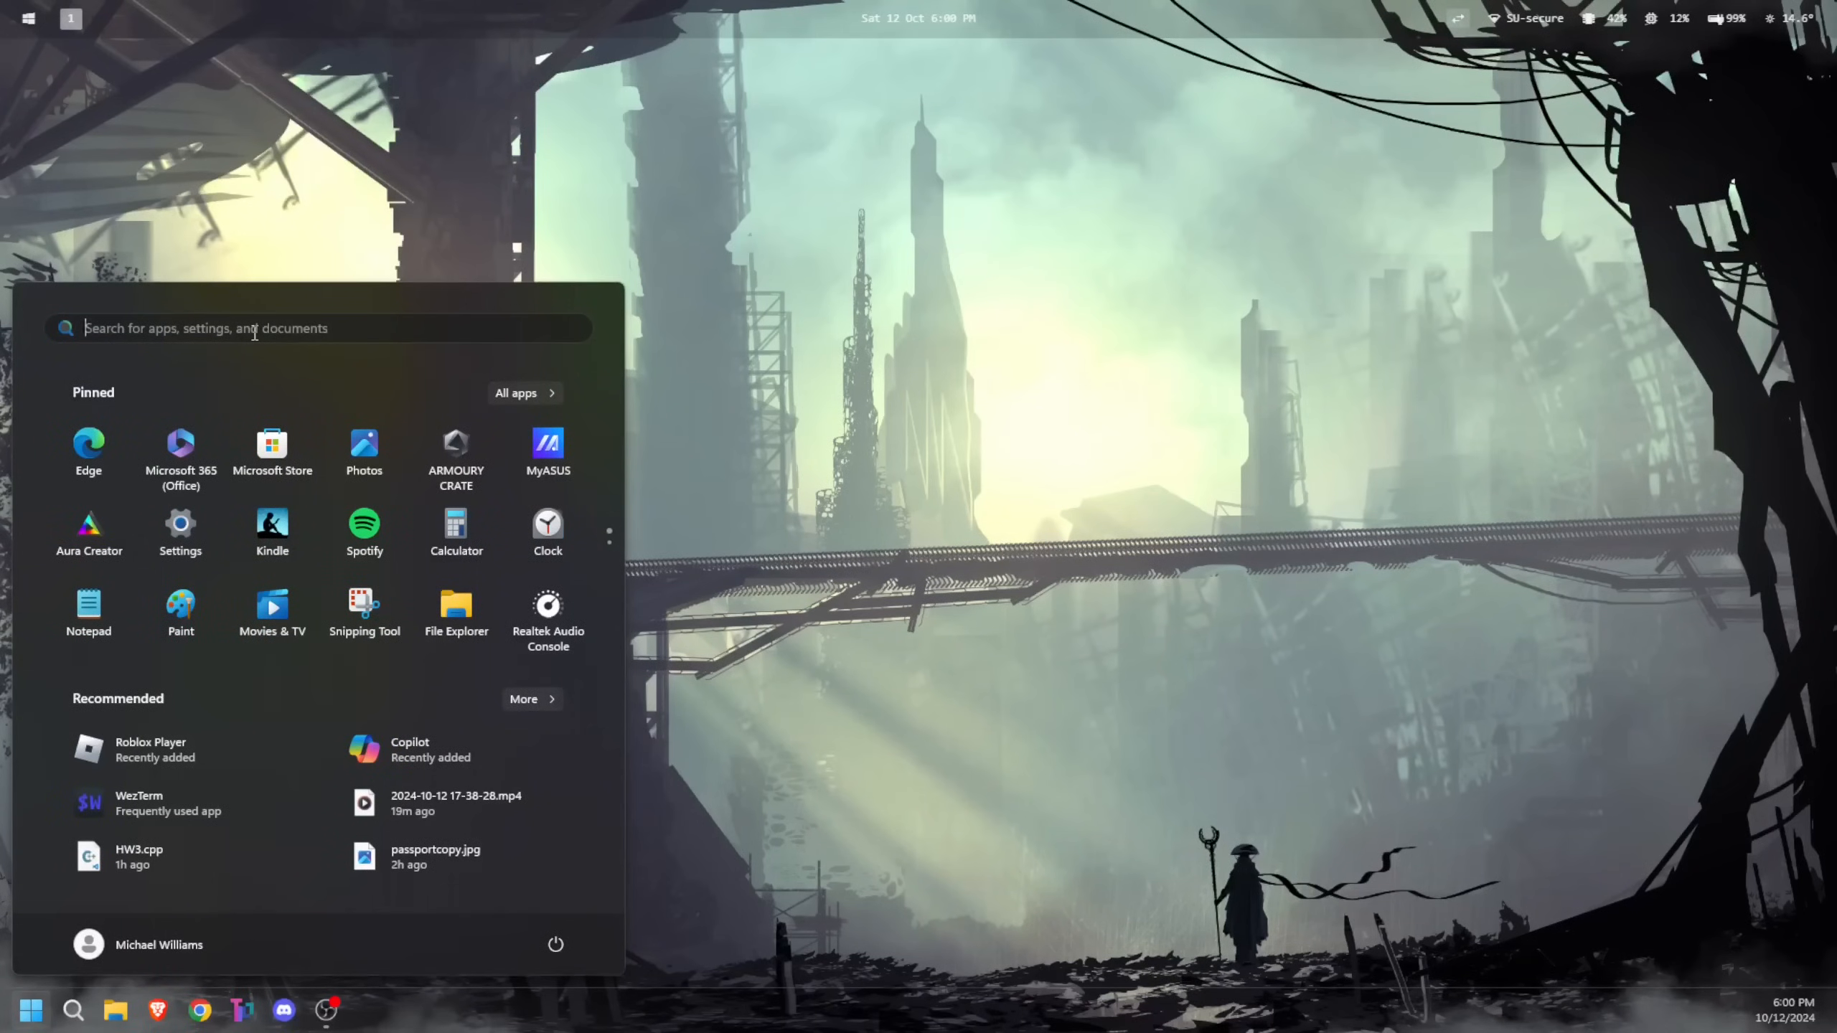
text(wez)
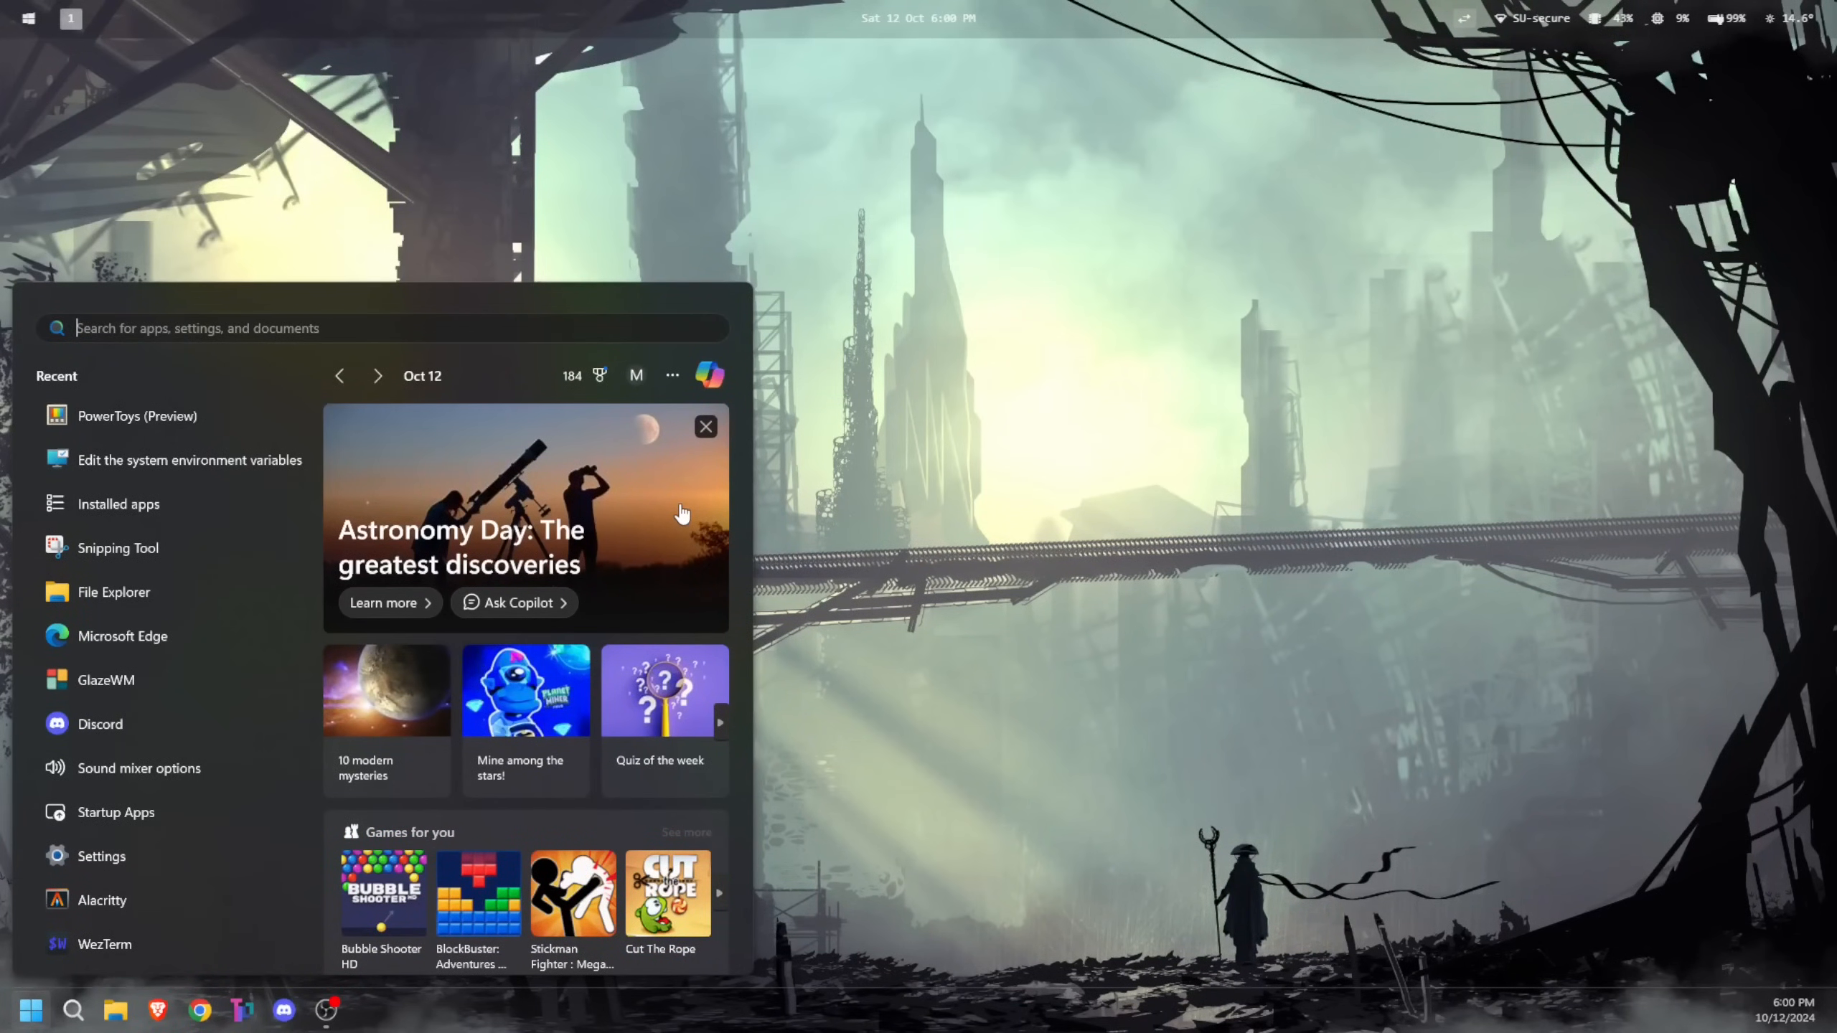
text(brave)
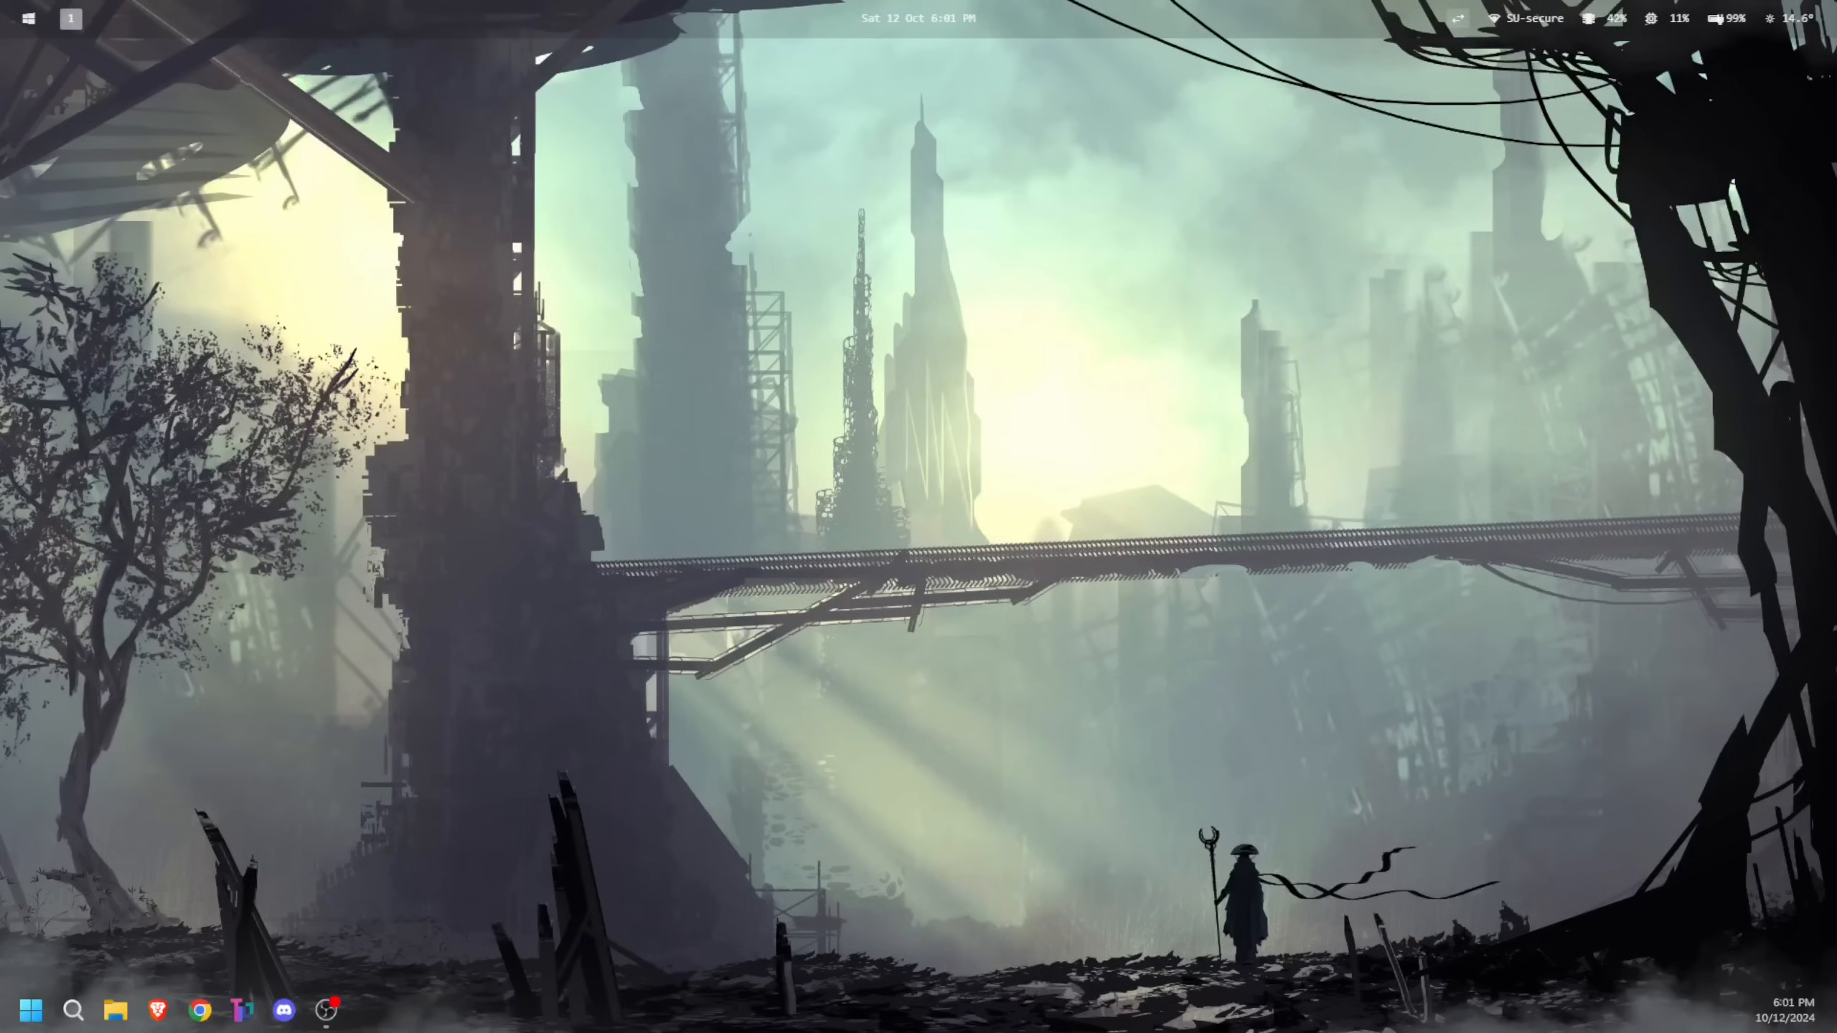
mouse_move(527, 1020)
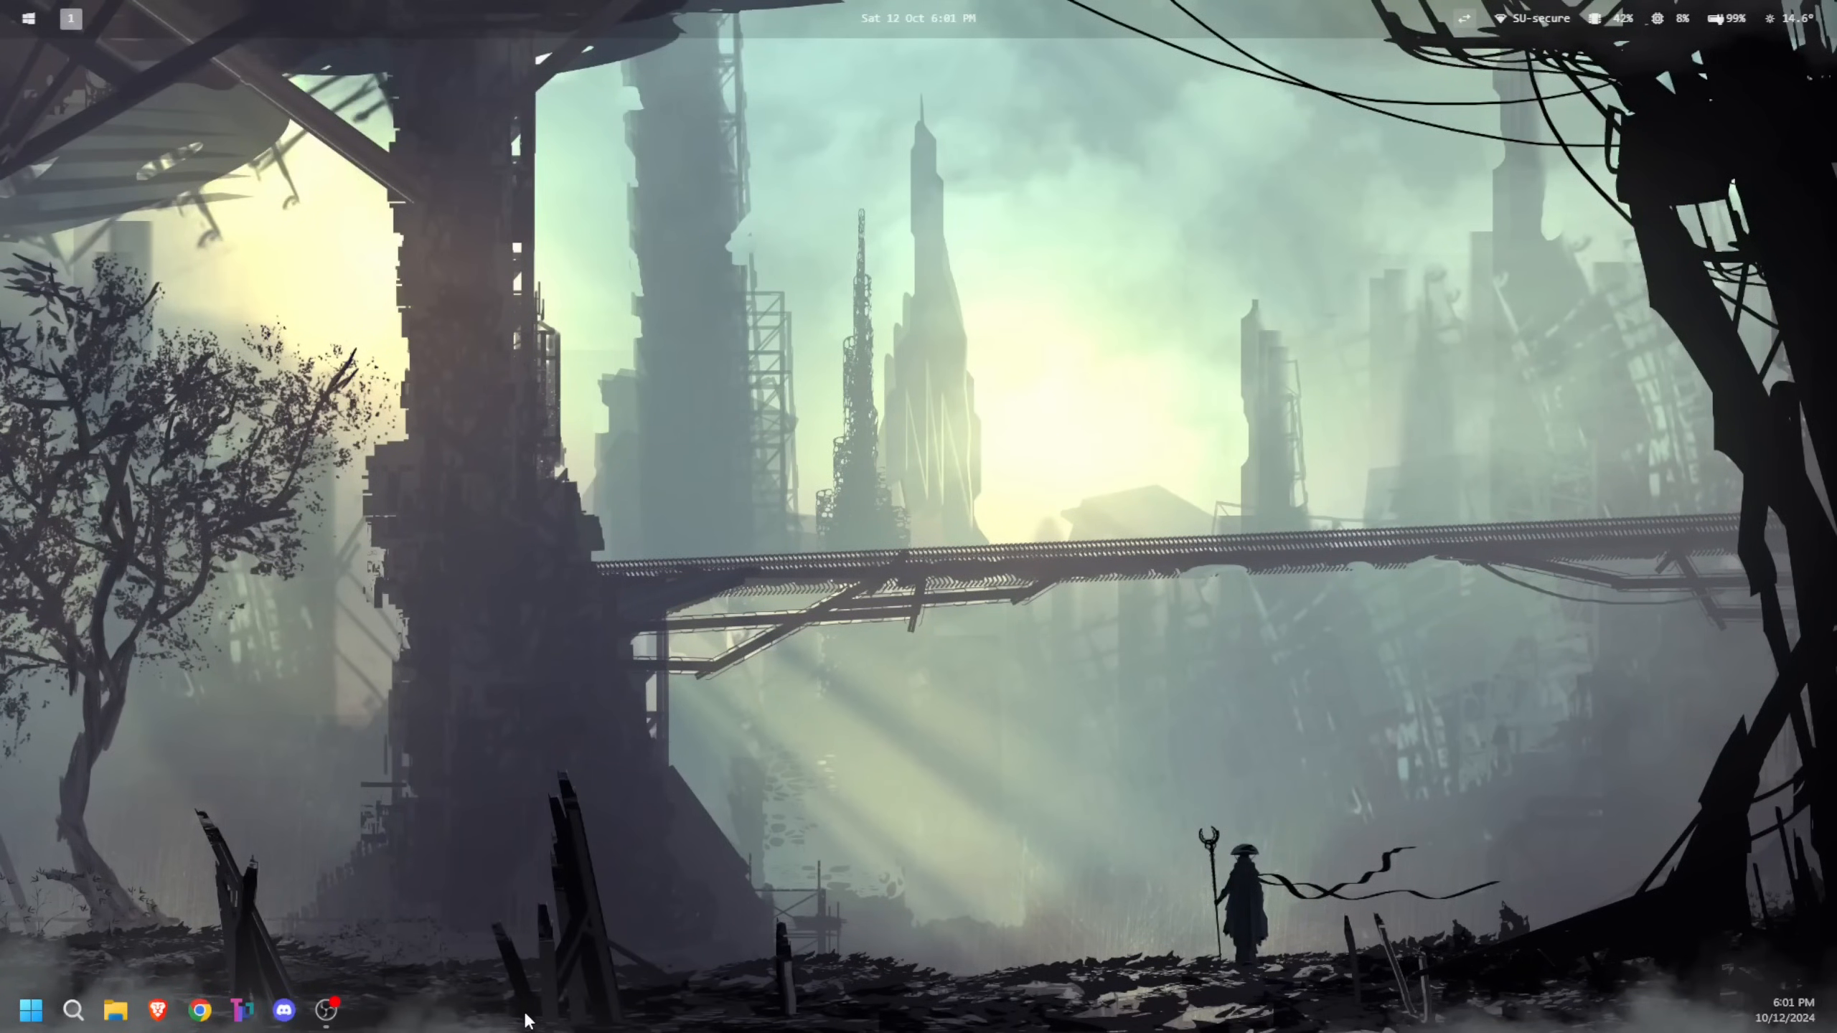
mouse_move(824, 601)
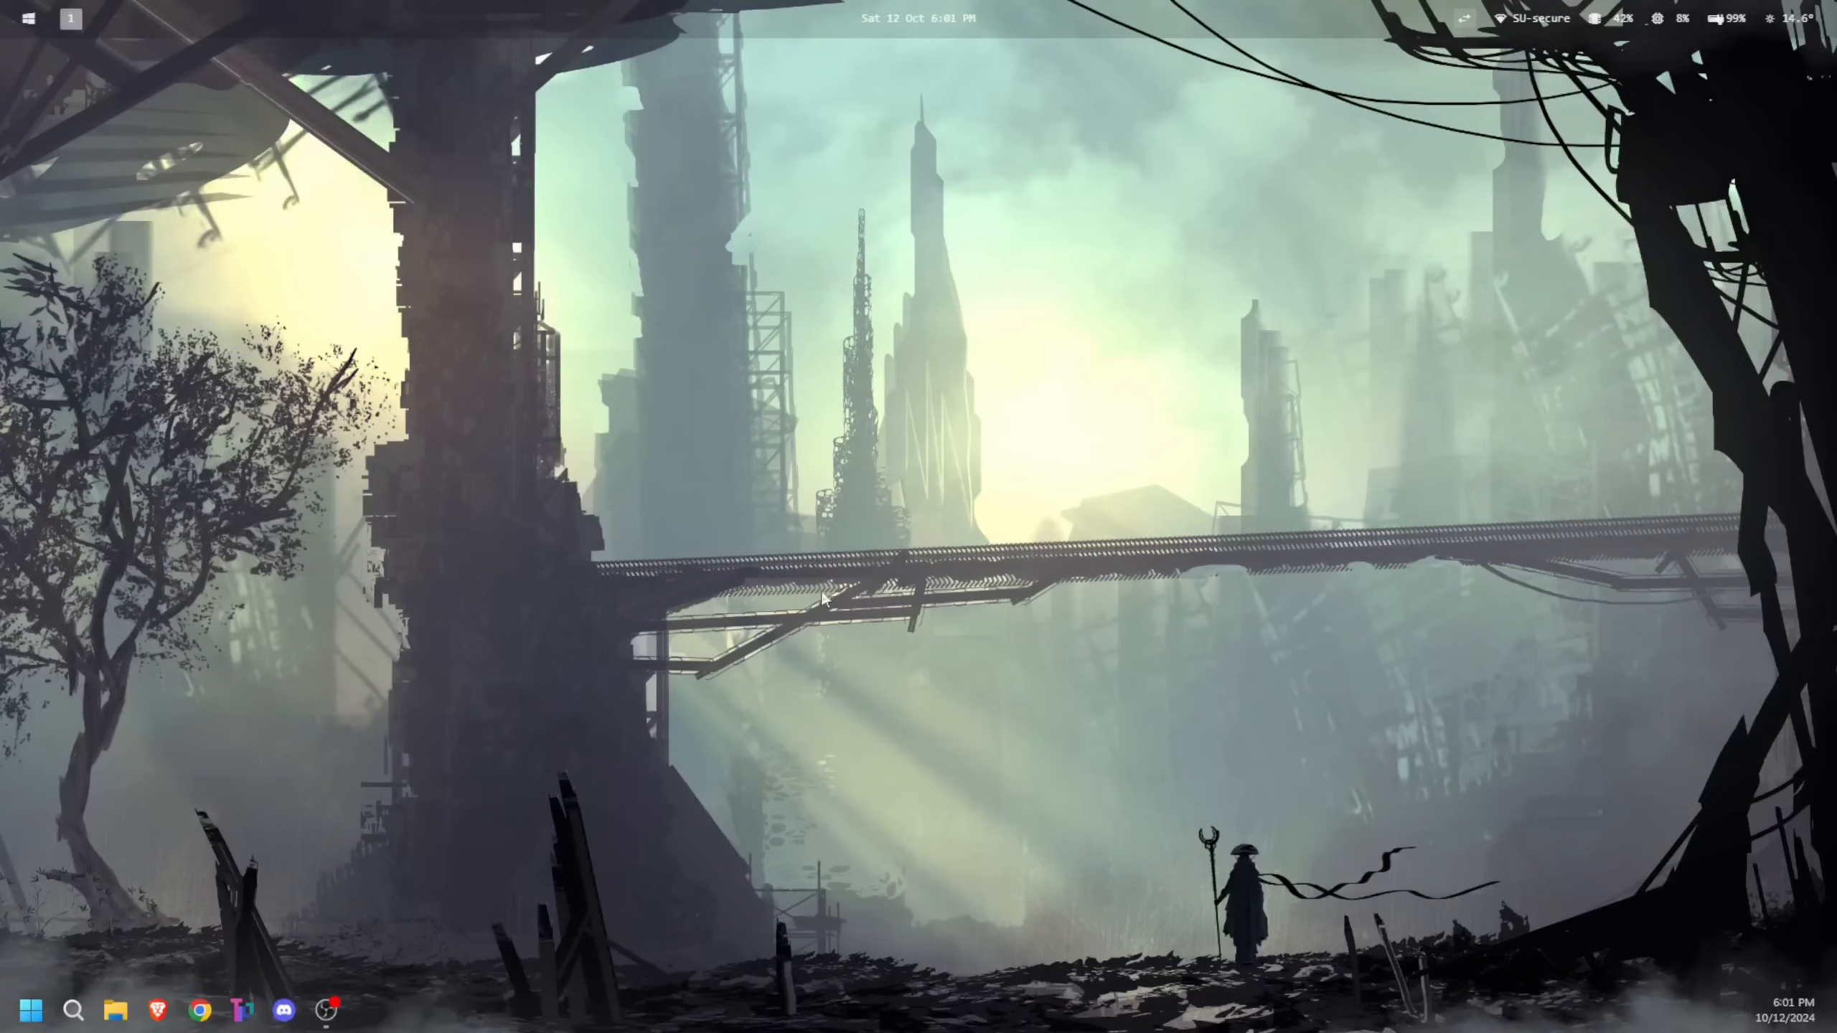
Step: Search 'wezTerm' in PowerToys Run so WezTerm appears as the top result
text(wezTerm)
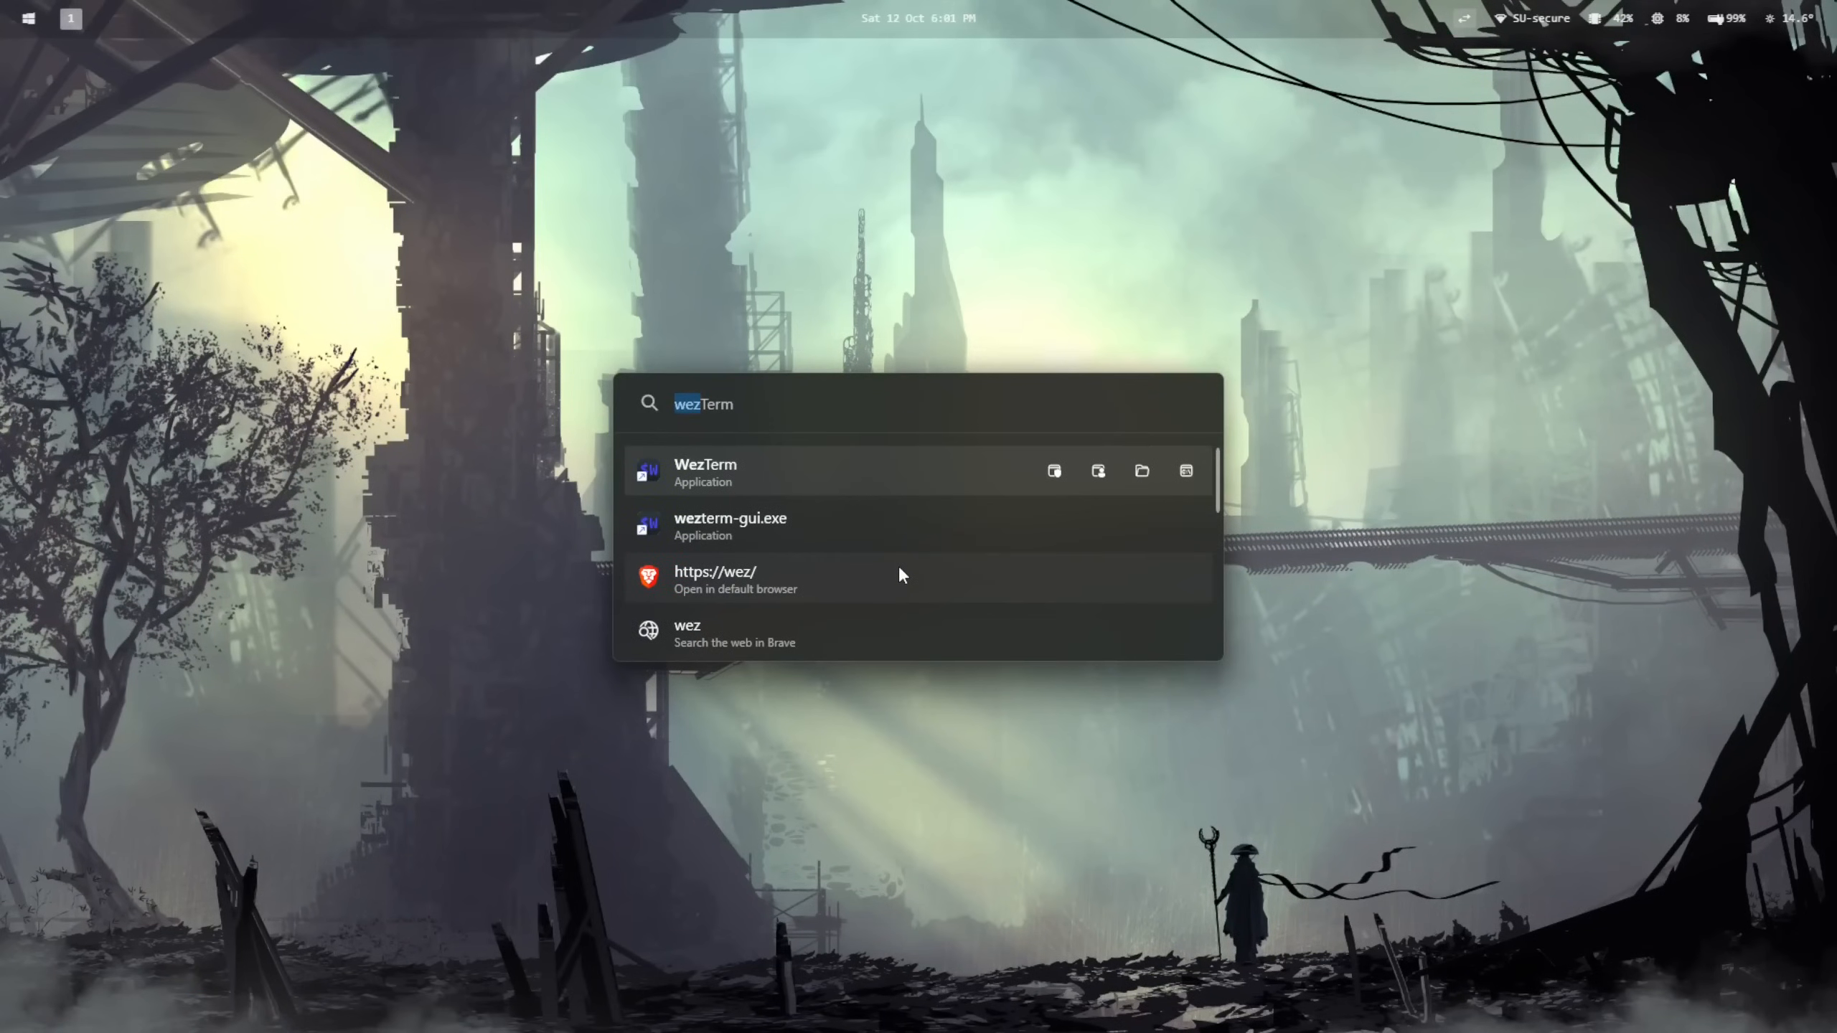